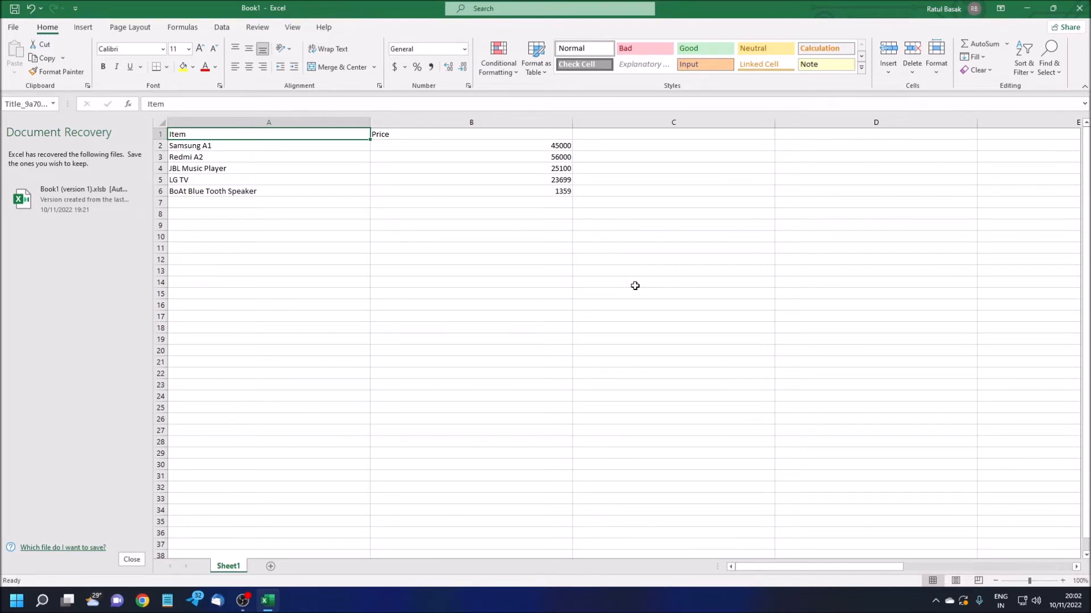
# - Look over the item names and prices in Sheet1's product table
pyautogui.click(471, 134)
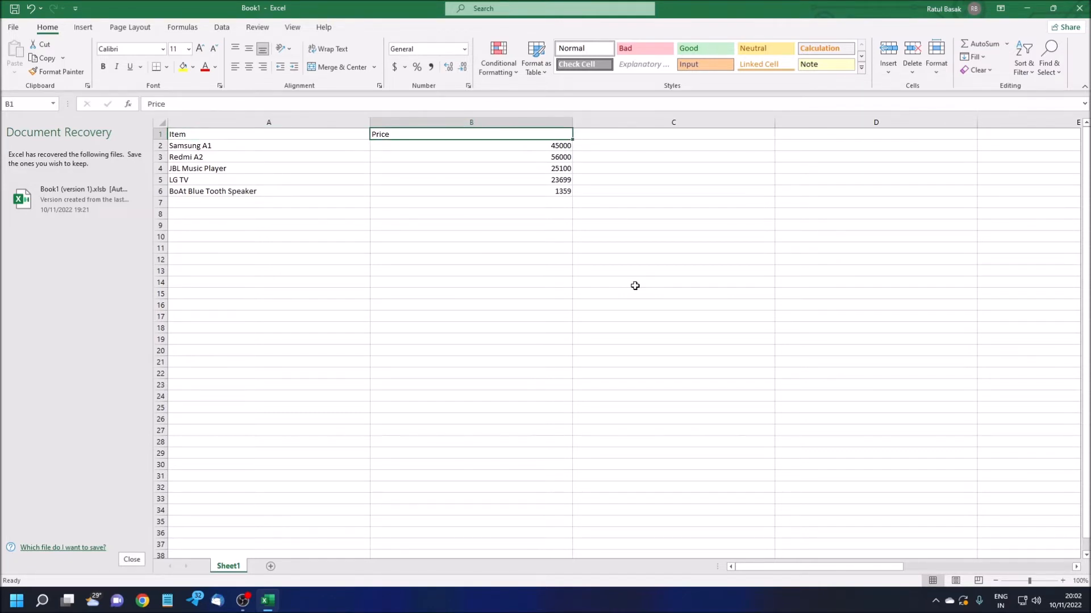
pyautogui.click(471, 145)
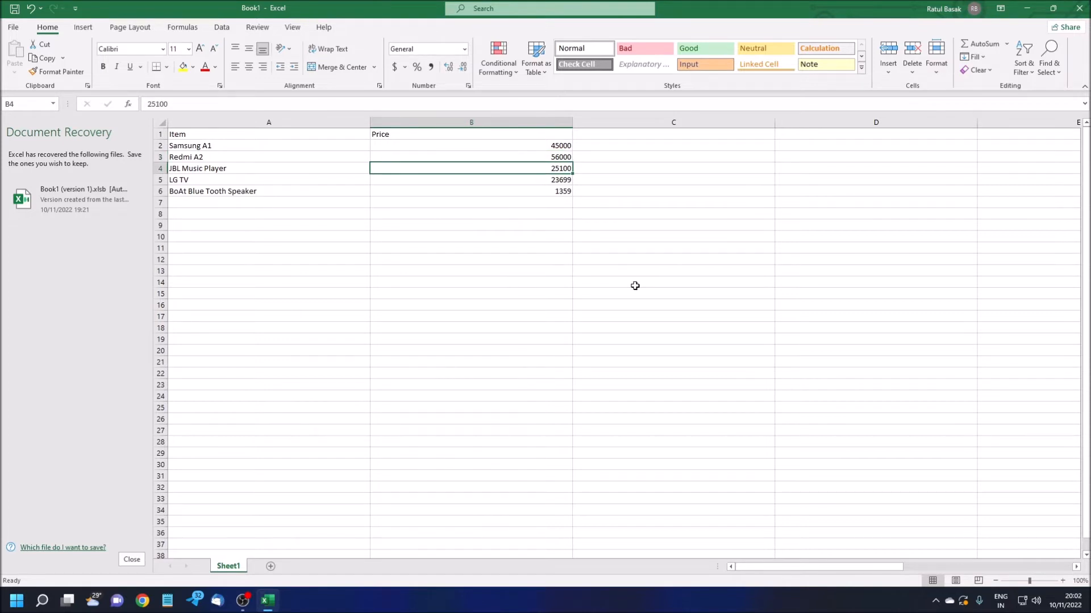
pyautogui.click(471, 179)
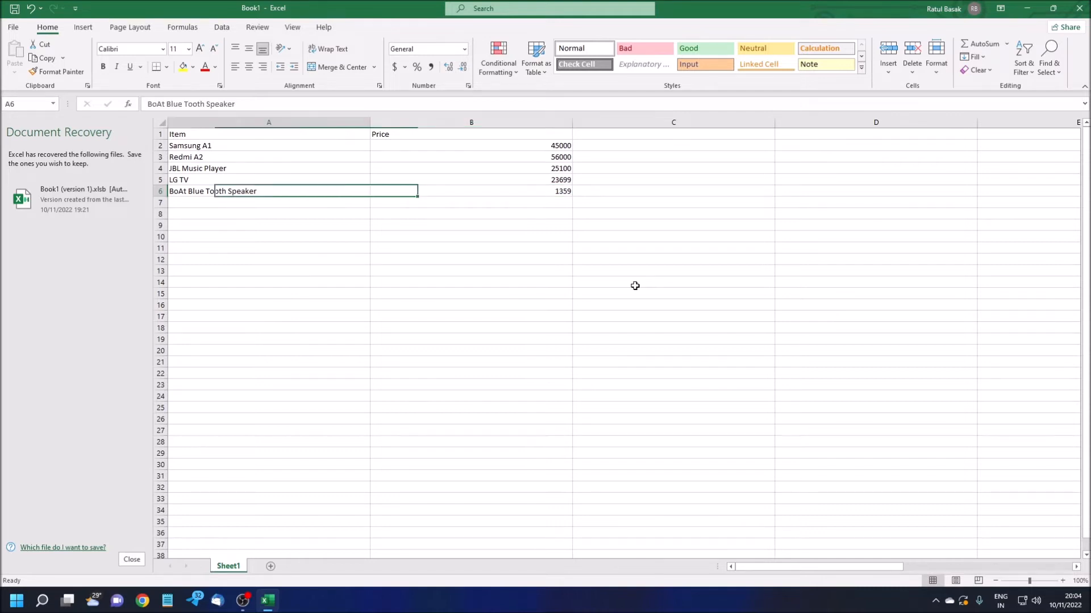
pyautogui.click(268, 168)
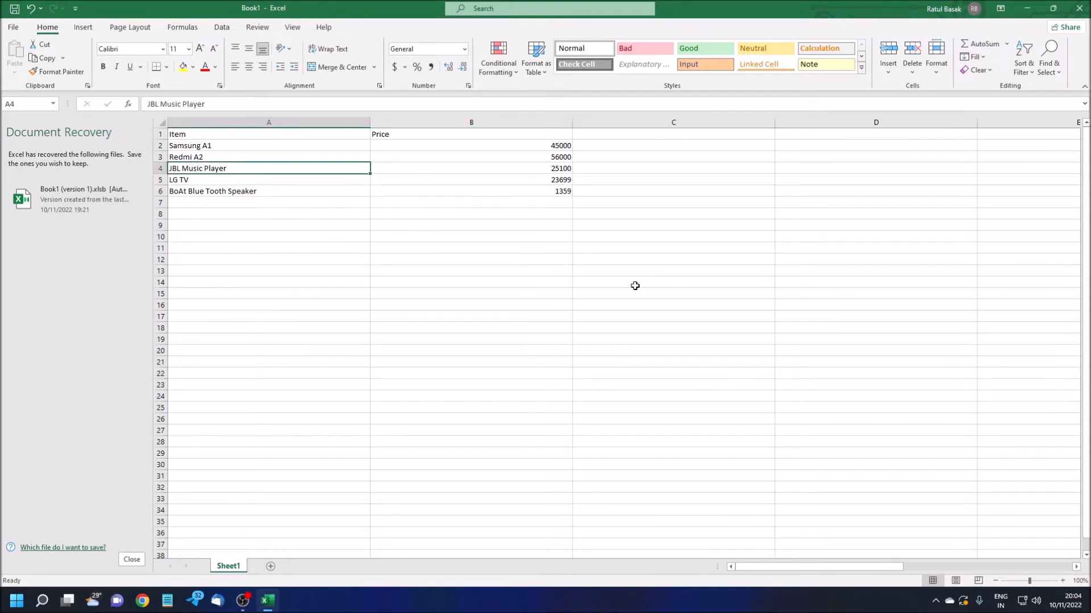
pyautogui.click(268, 146)
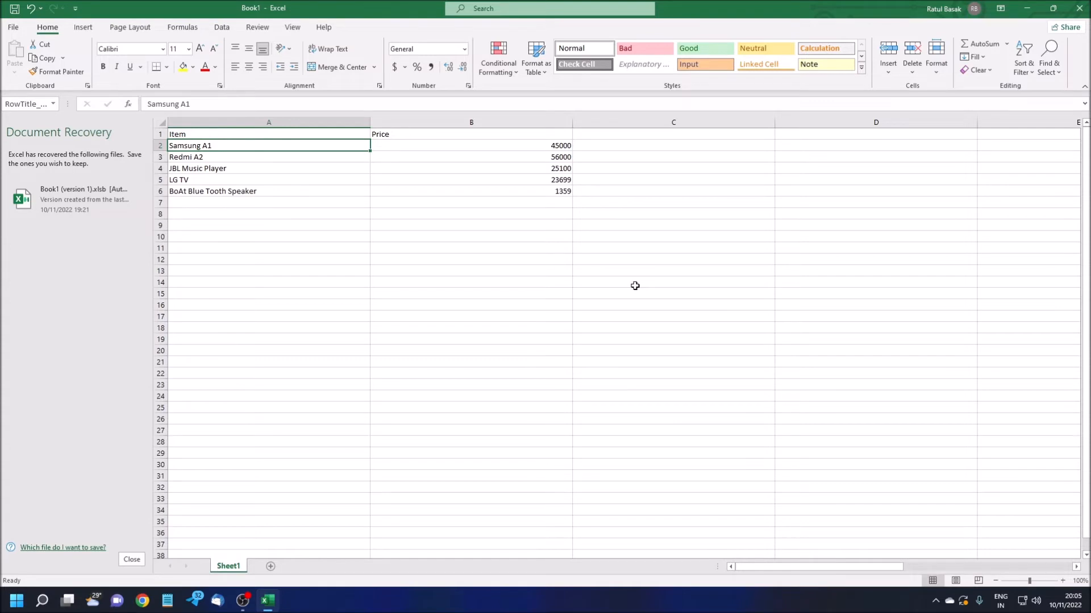
# - Add Sheet2 and paste Sheet1's Item and Price headings into its A1
pyautogui.click(270, 570)
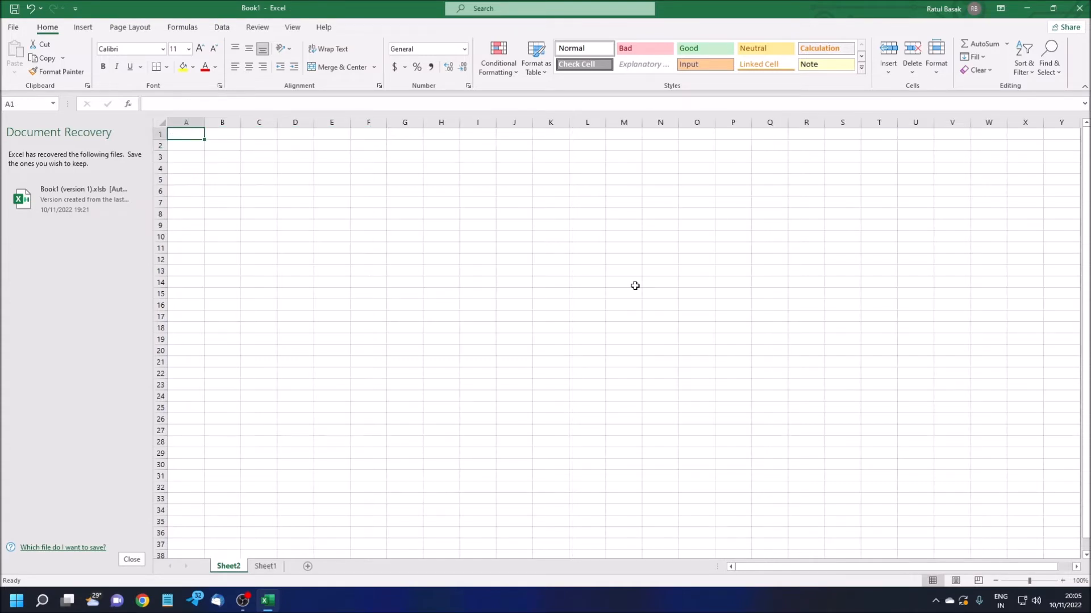
pyautogui.click(265, 566)
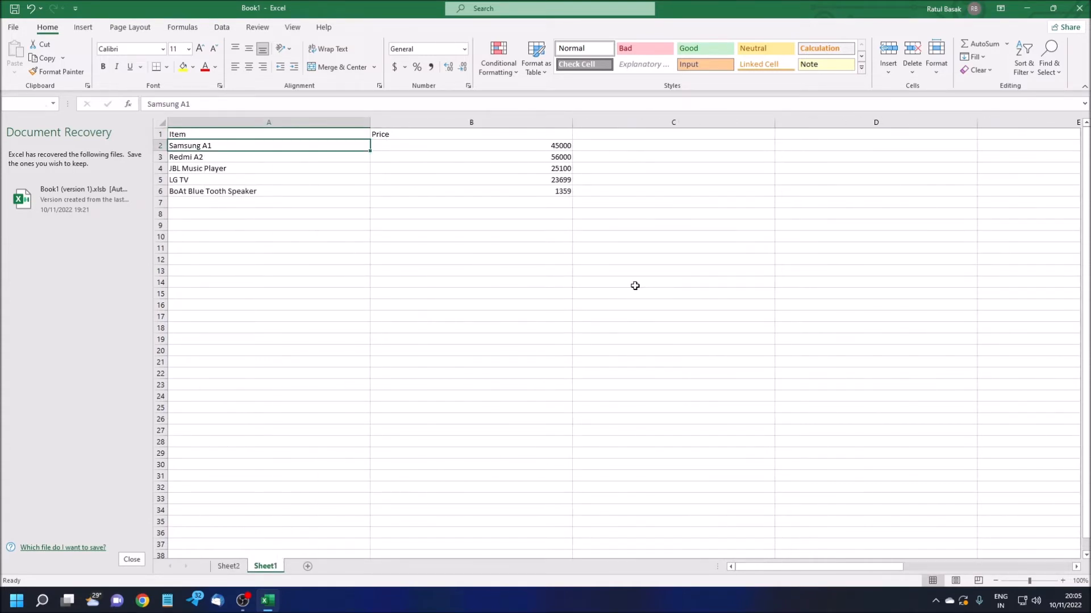
pyautogui.click(269, 134)
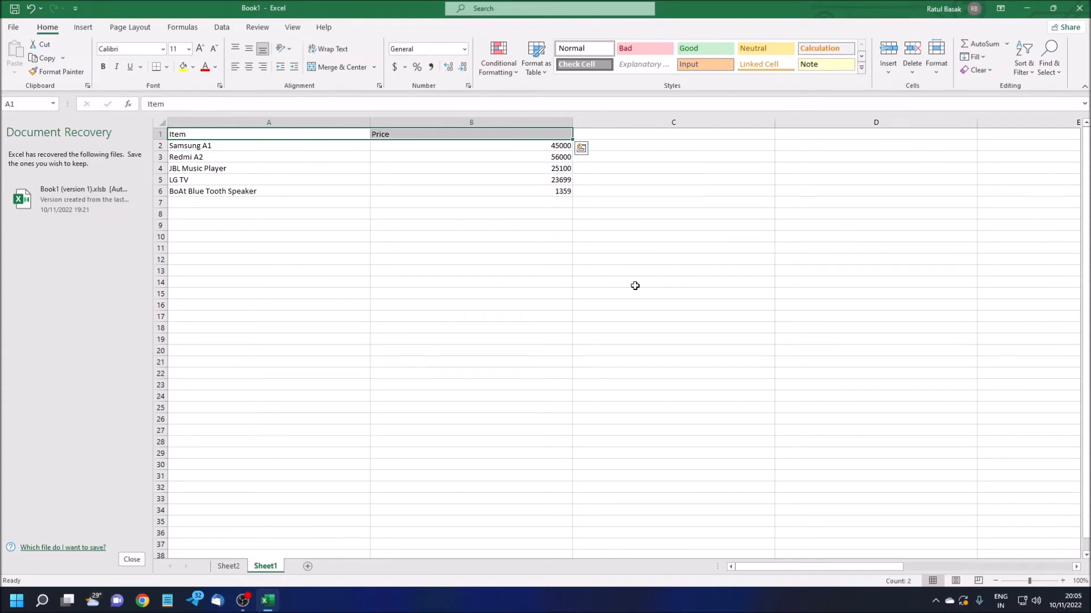
pyautogui.click(229, 566)
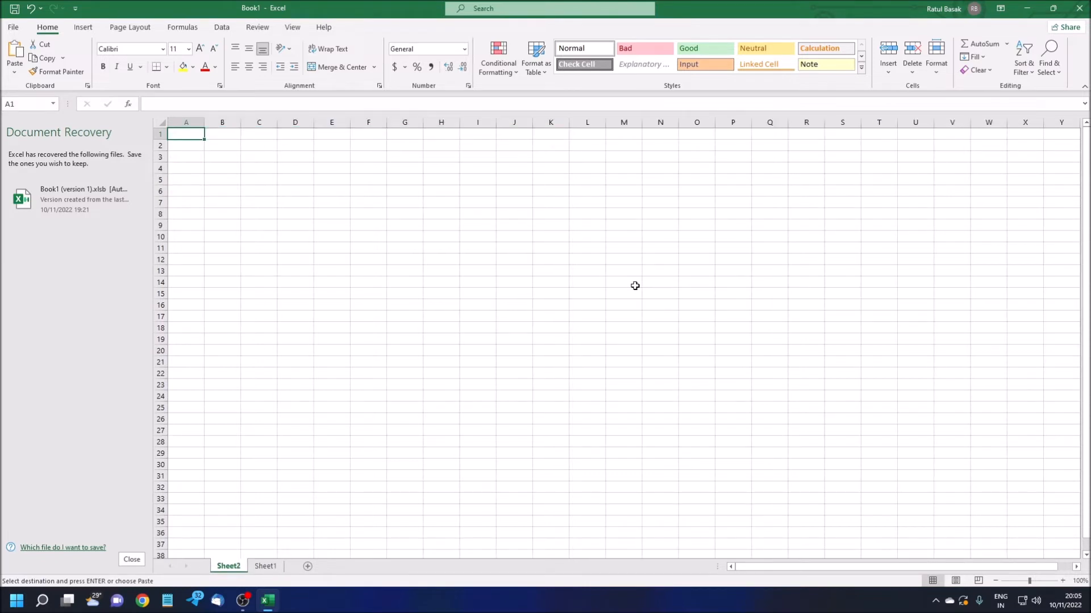
pyautogui.press('ctrl+v')
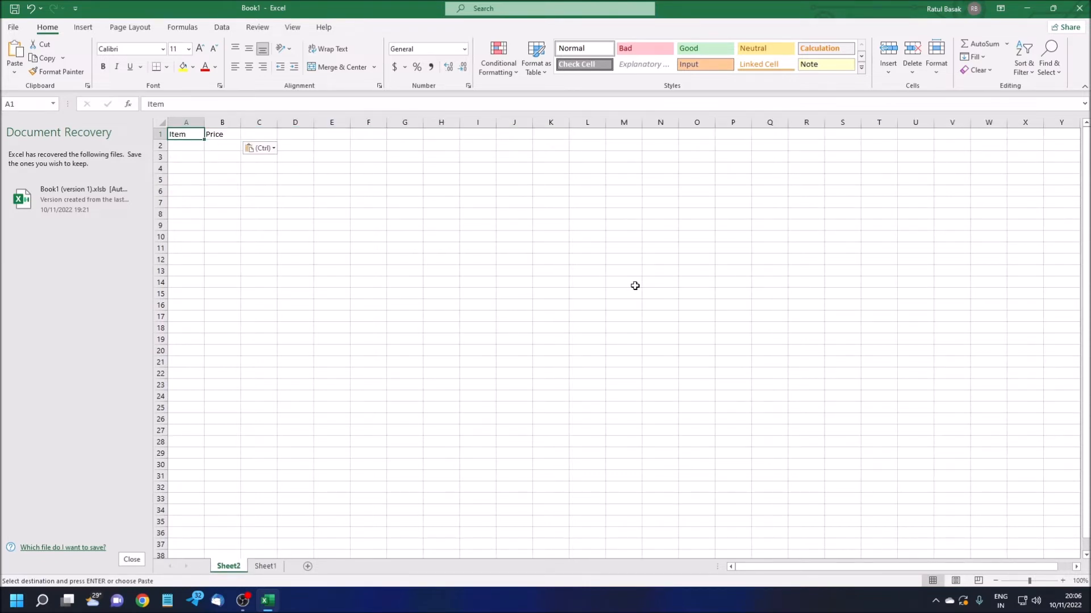
pyautogui.click(222, 134)
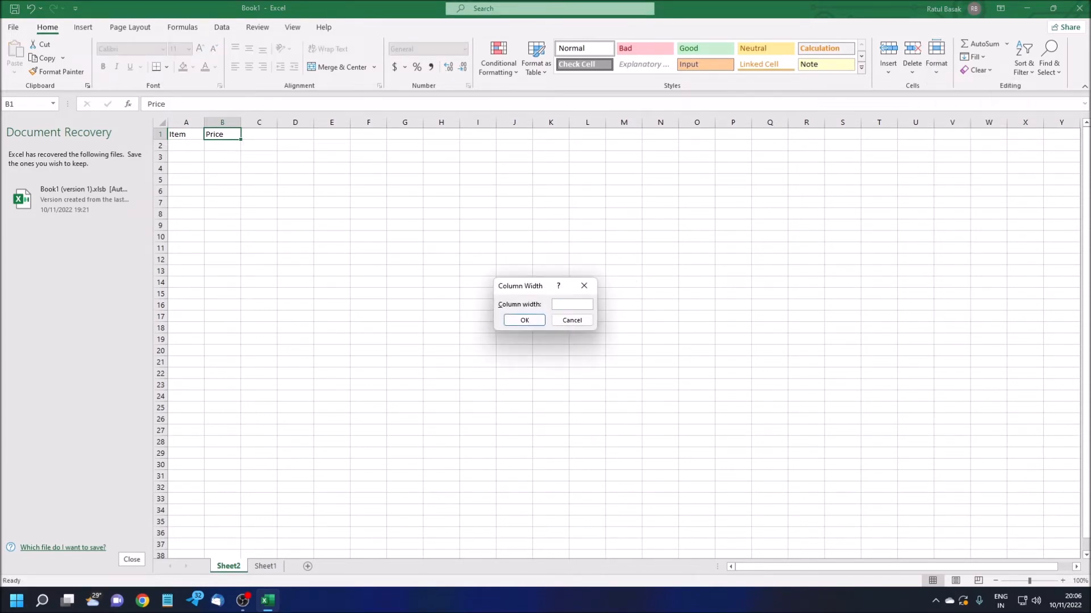
# - Widen Sheet2's Price column and enter the 'New MRP' heading in C1
pyautogui.click(523, 320)
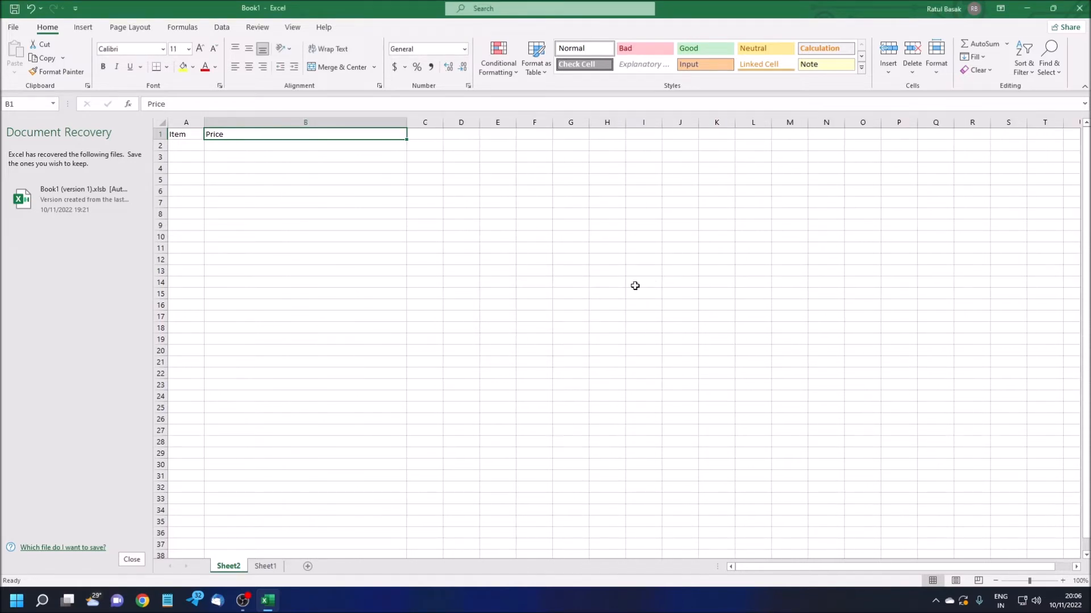
pyautogui.click(424, 134)
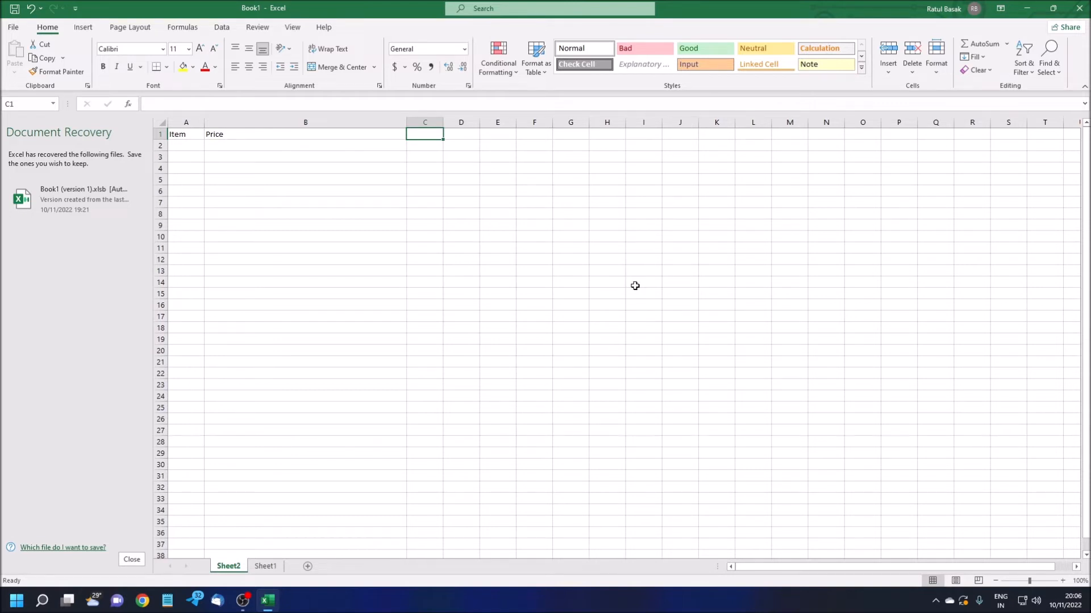
pyautogui.write('New MRp')
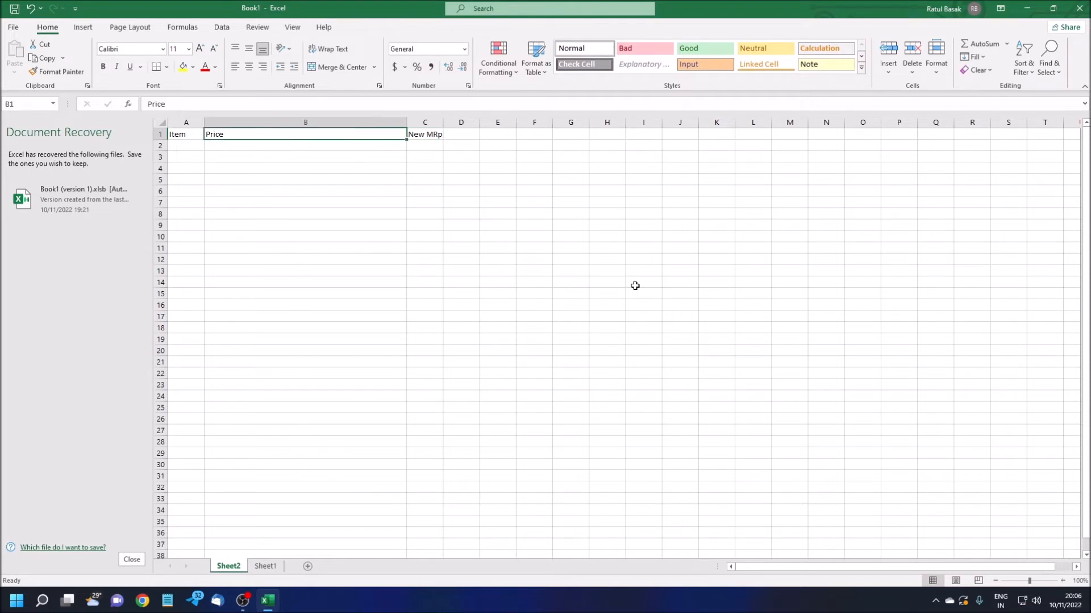
pyautogui.click(186, 134)
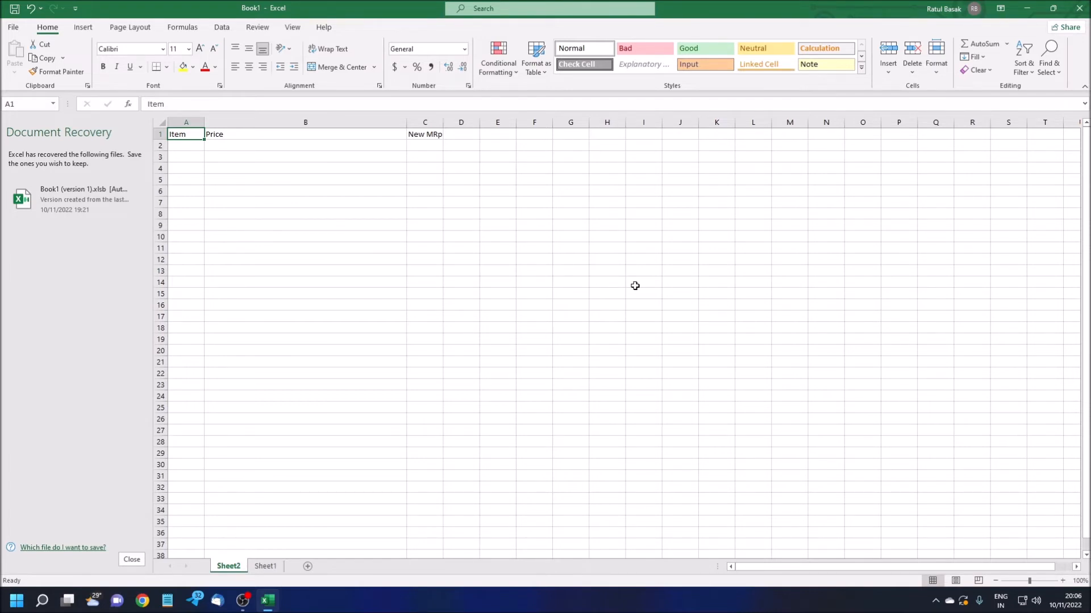
# - Copy 'Samsung A1' from Sheet1 into Sheet2's first Item cell
pyautogui.click(265, 570)
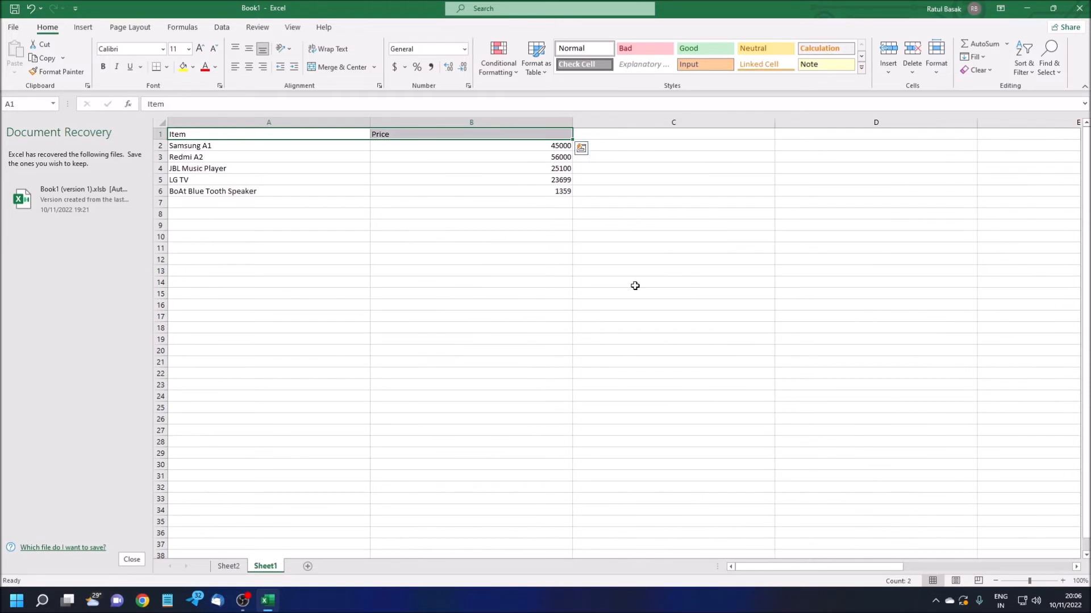
pyautogui.click(268, 146)
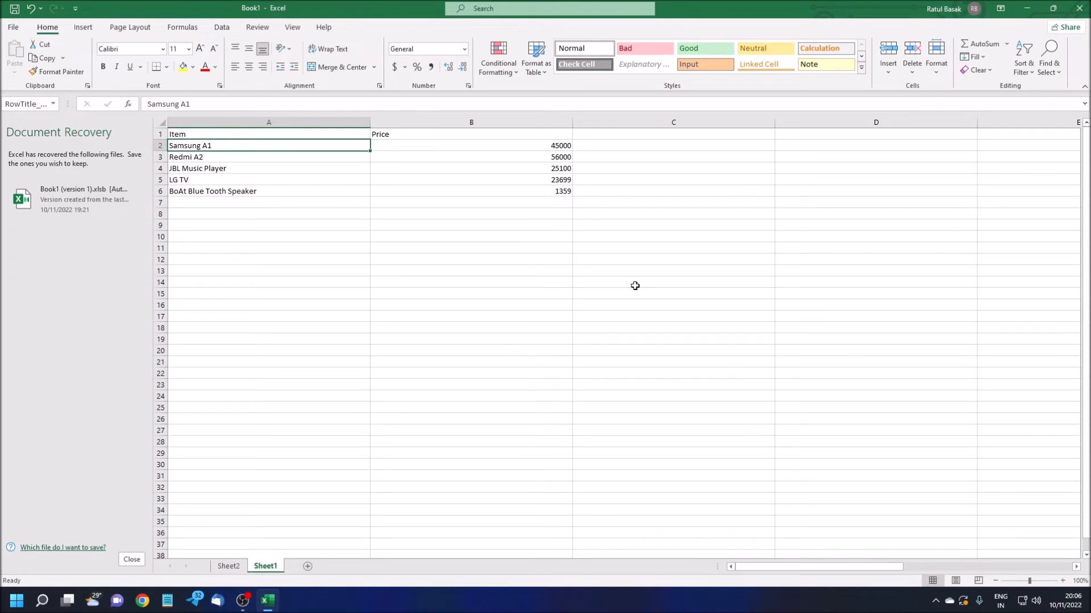
pyautogui.click(471, 146)
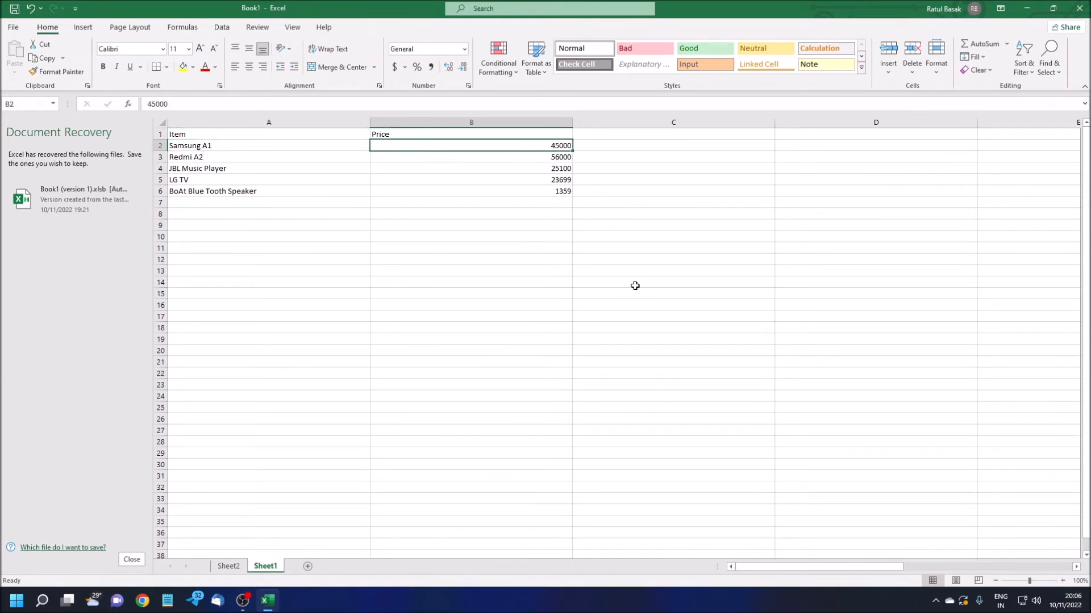
pyautogui.click(269, 145)
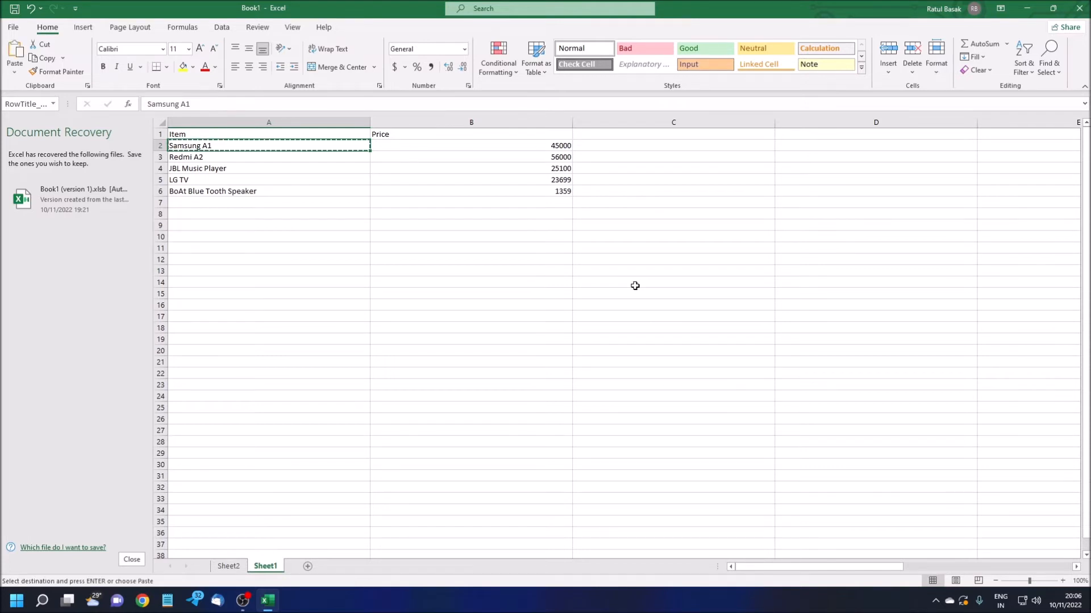
pyautogui.click(229, 566)
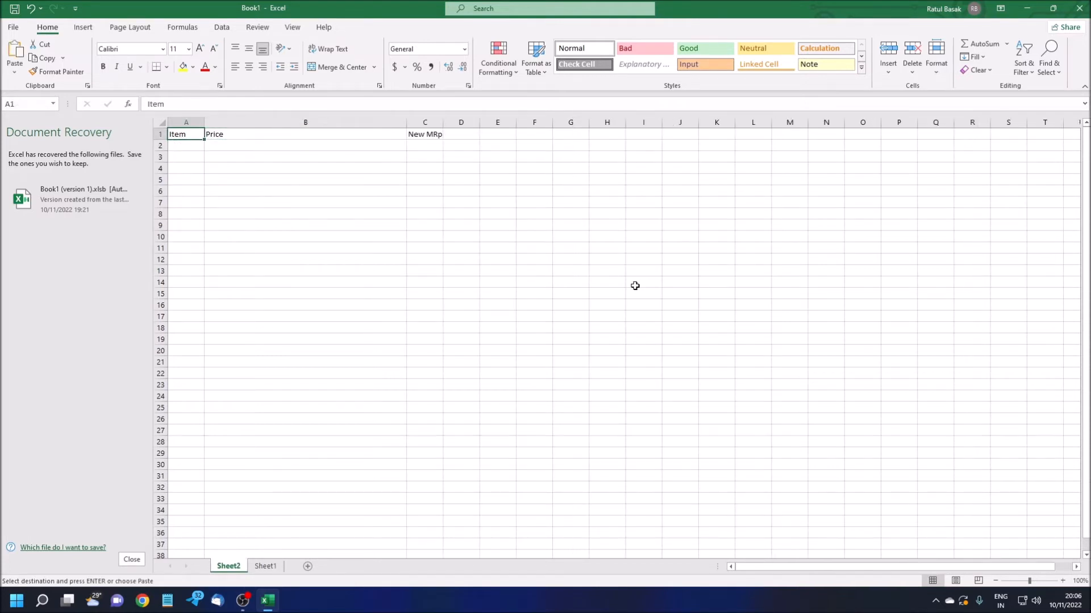
pyautogui.press('ctrl+v')
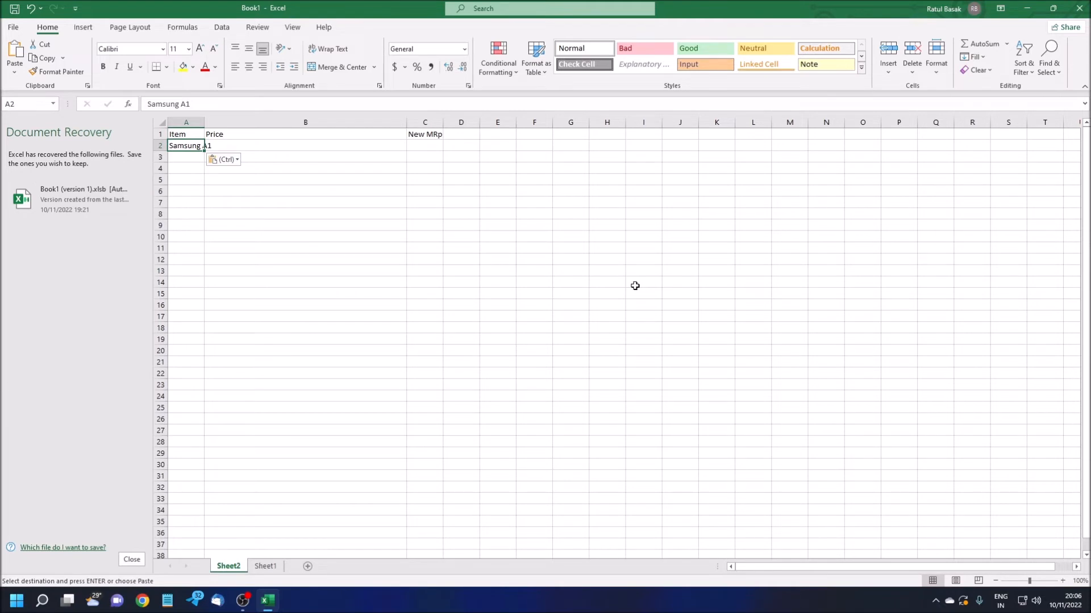
# - Add 'JBL Music Player' as the second item on Sheet2
pyautogui.click(266, 568)
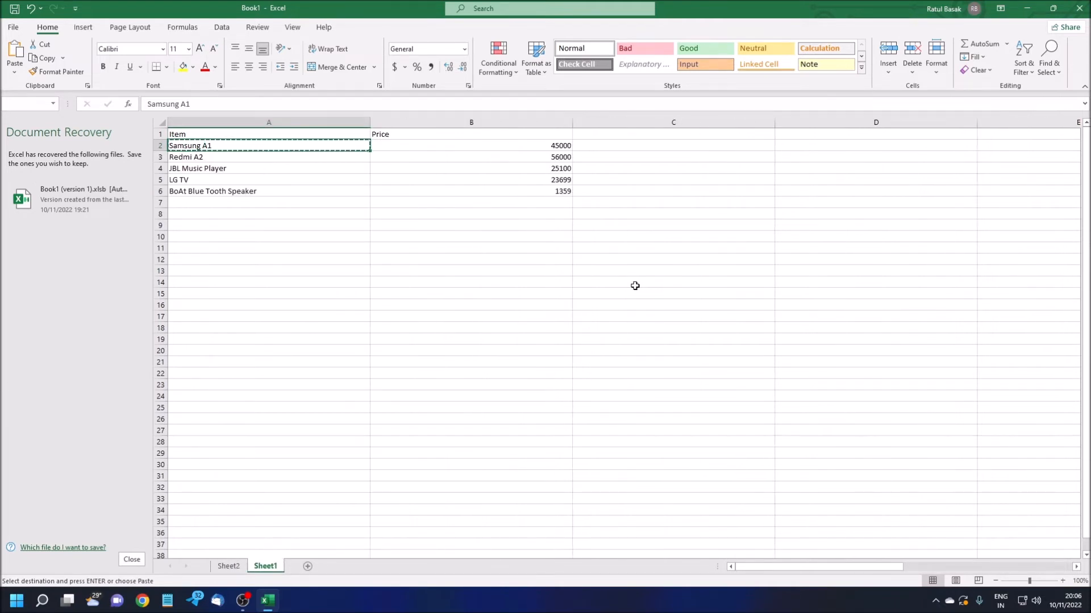
pyautogui.click(269, 191)
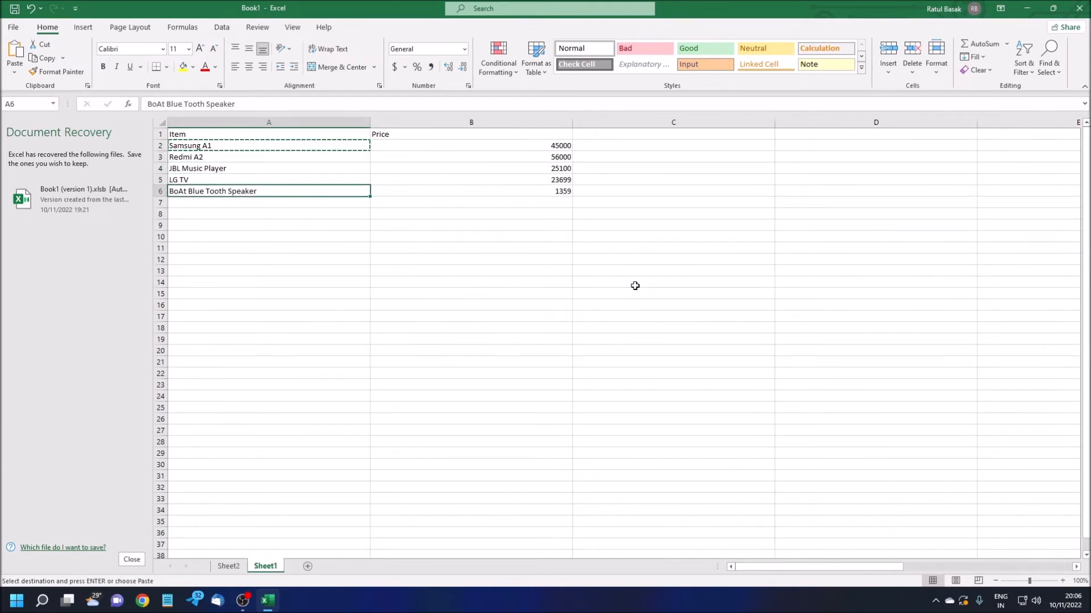
pyautogui.click(268, 168)
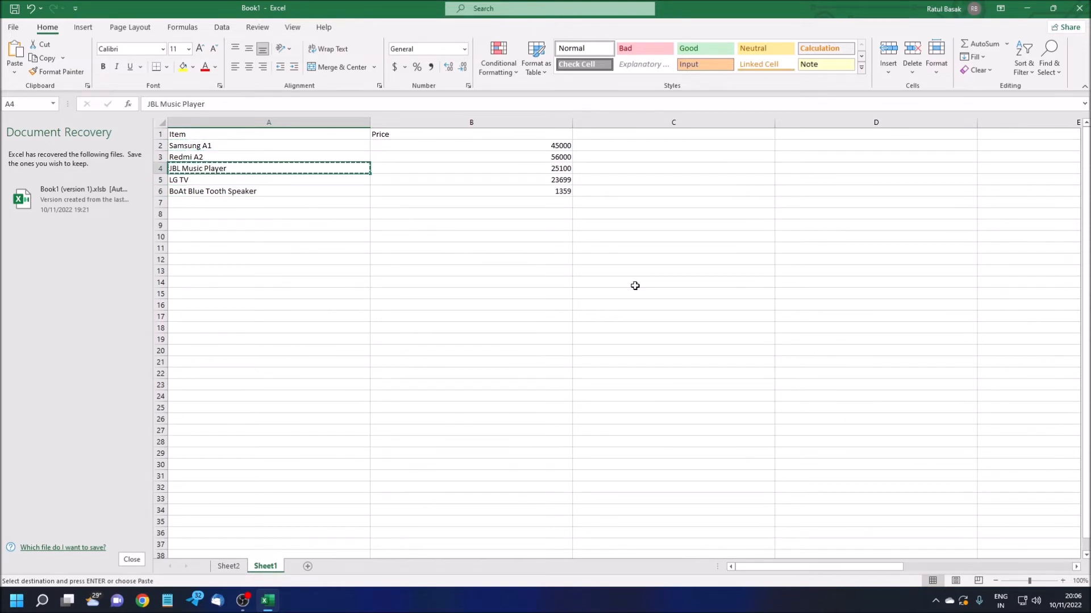
pyautogui.click(471, 168)
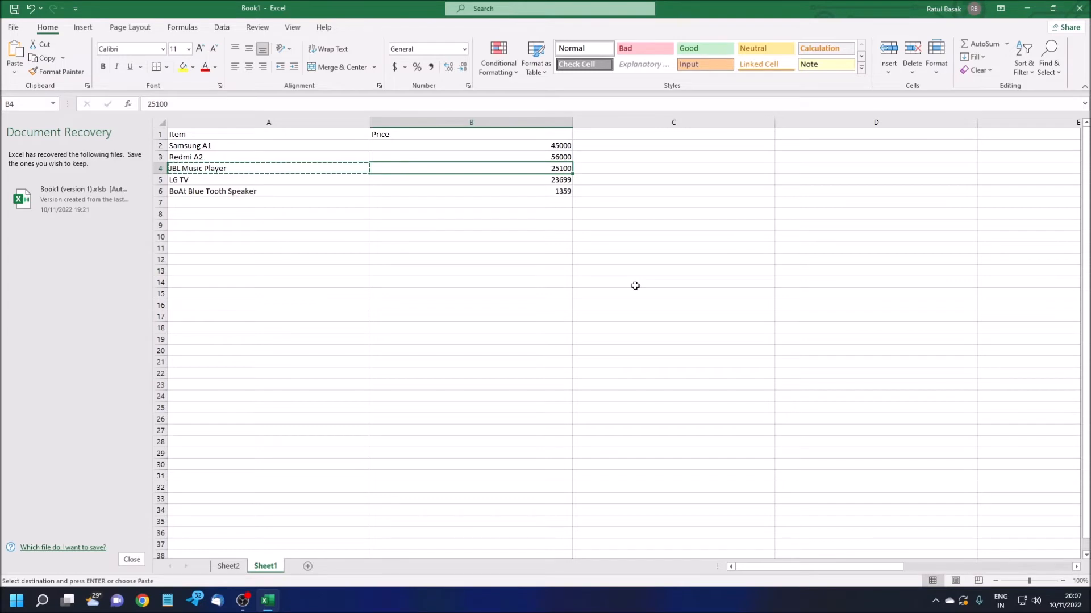
pyautogui.click(229, 566)
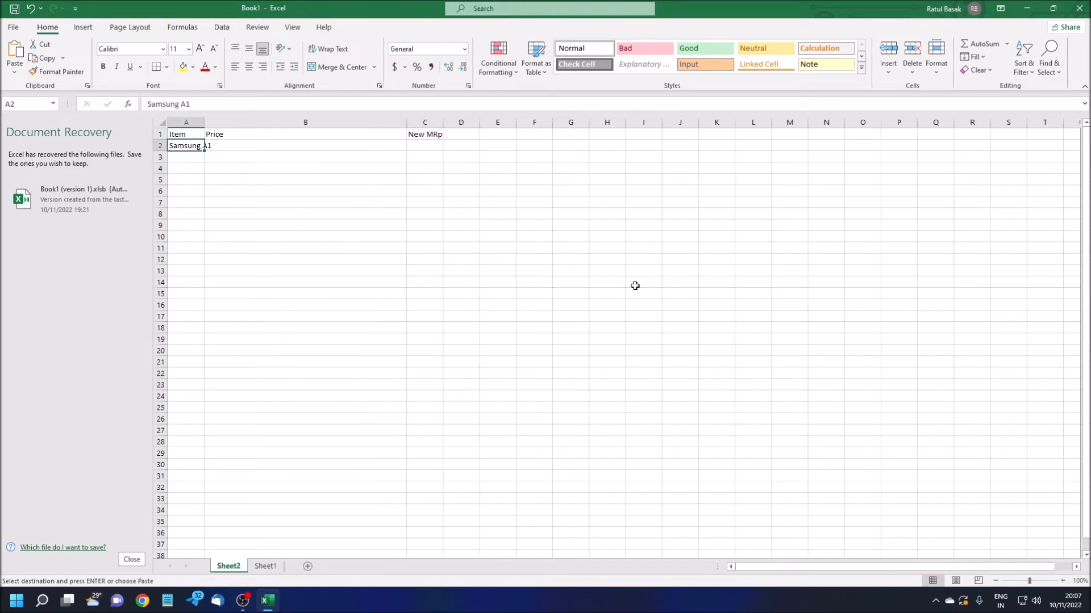
pyautogui.press('enter')
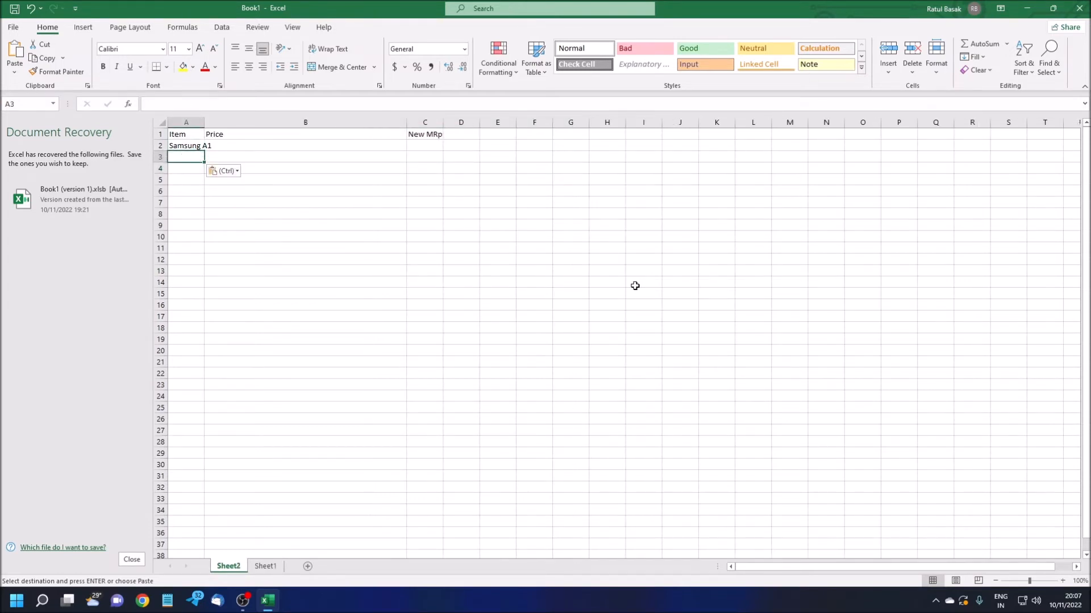
pyautogui.write('JBL Music Player')
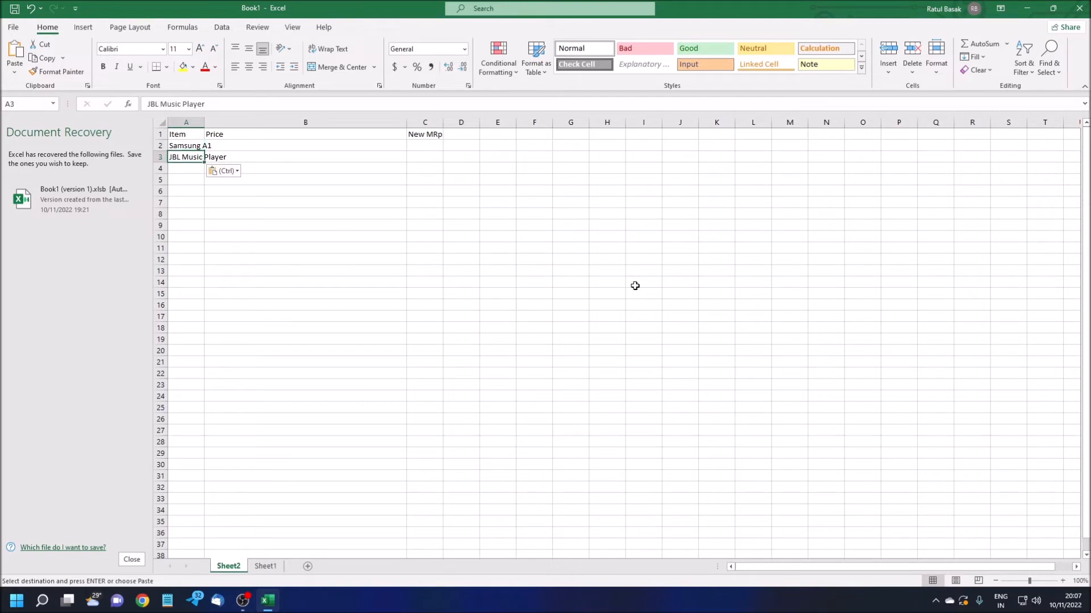
pyautogui.click(223, 170)
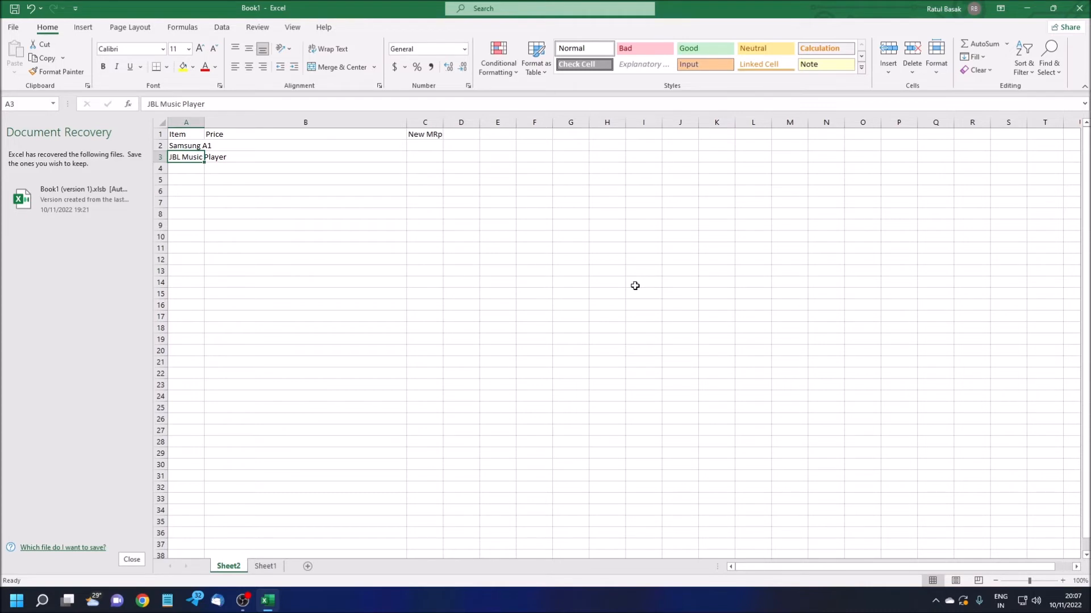
# - Set the Item, Price and New MRP columns to one shared, larger width
pyautogui.click(186, 146)
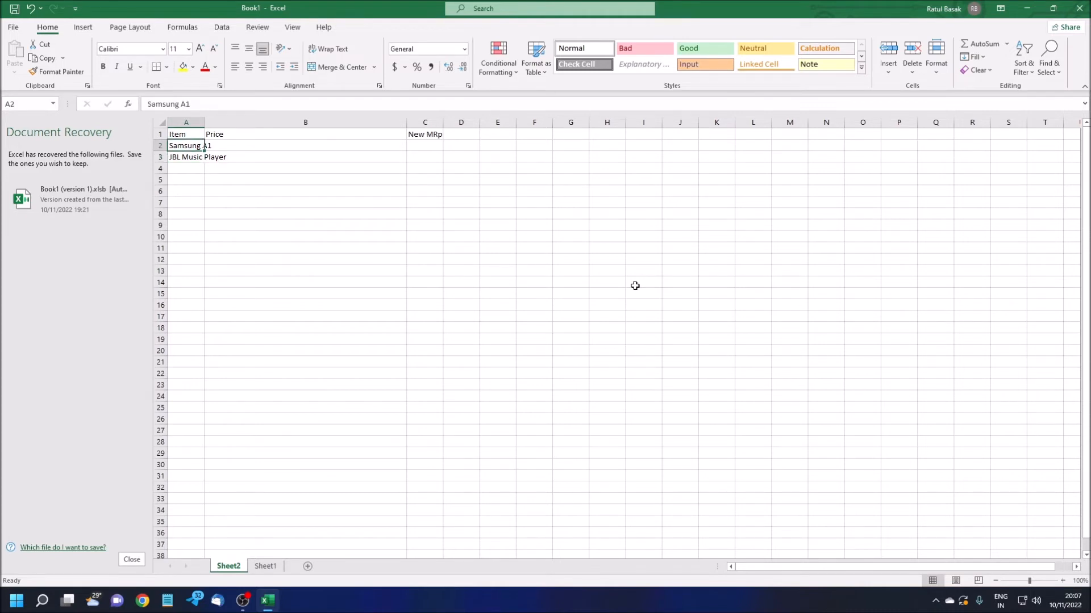
pyautogui.moveTo(186, 134); pyautogui.dragTo(424, 157)
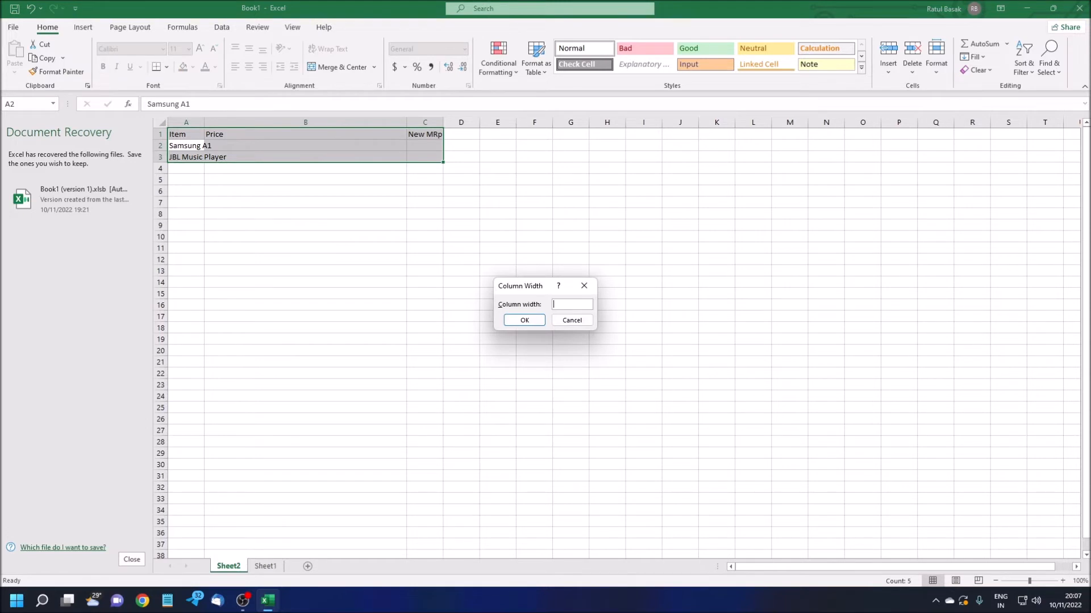
pyautogui.write('5')
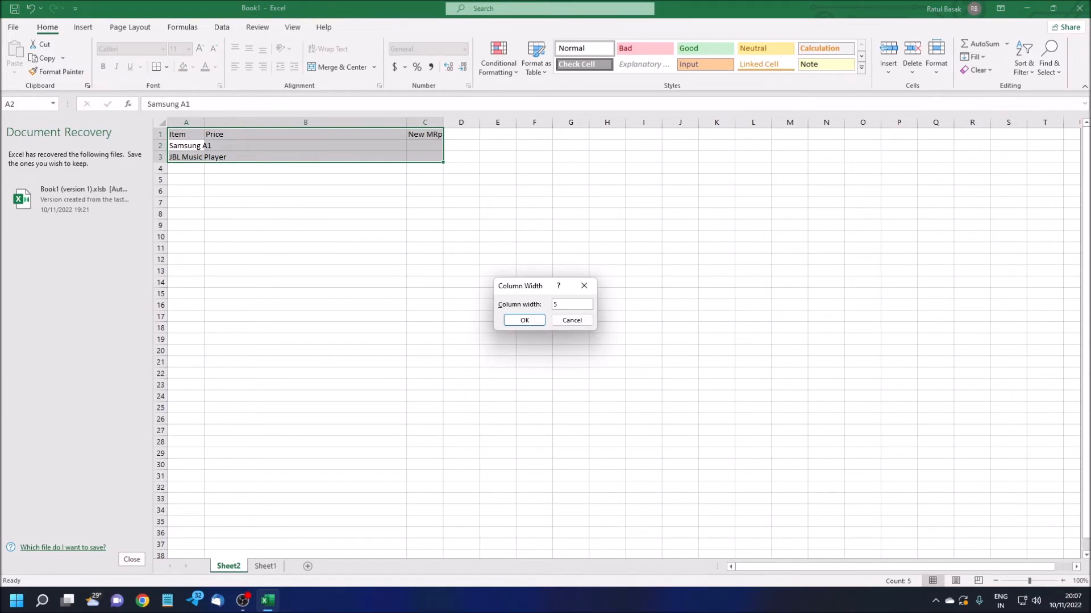
pyautogui.click(524, 320)
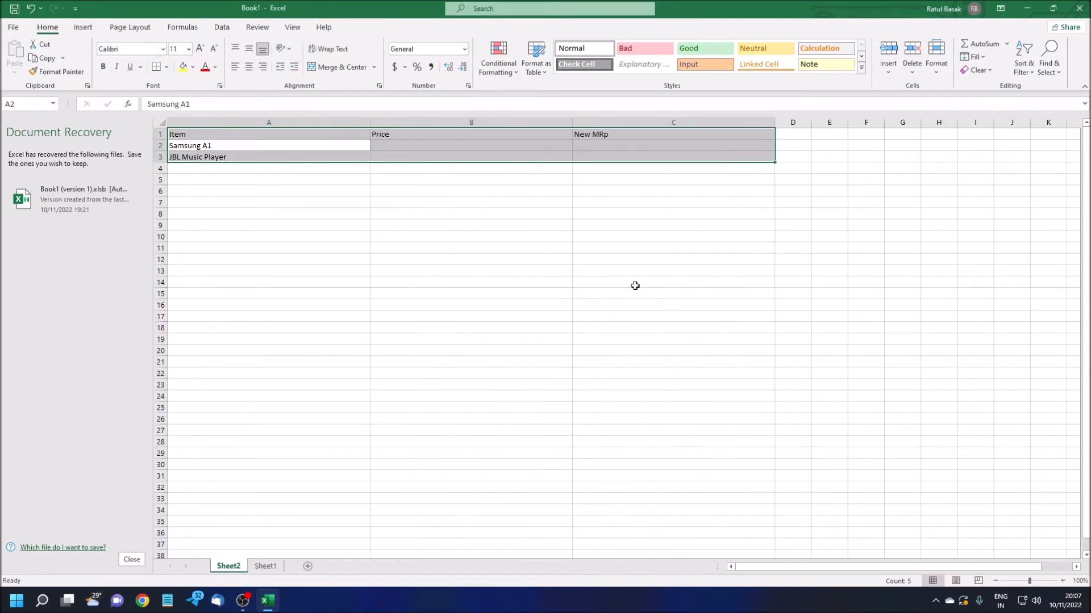
pyautogui.click(269, 145)
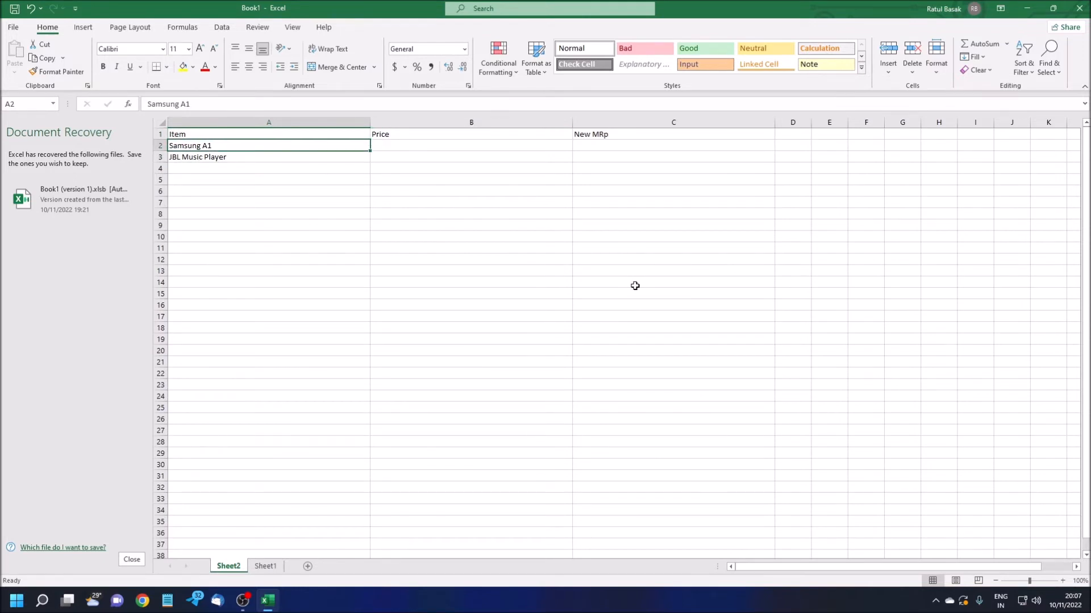
pyautogui.click(267, 156)
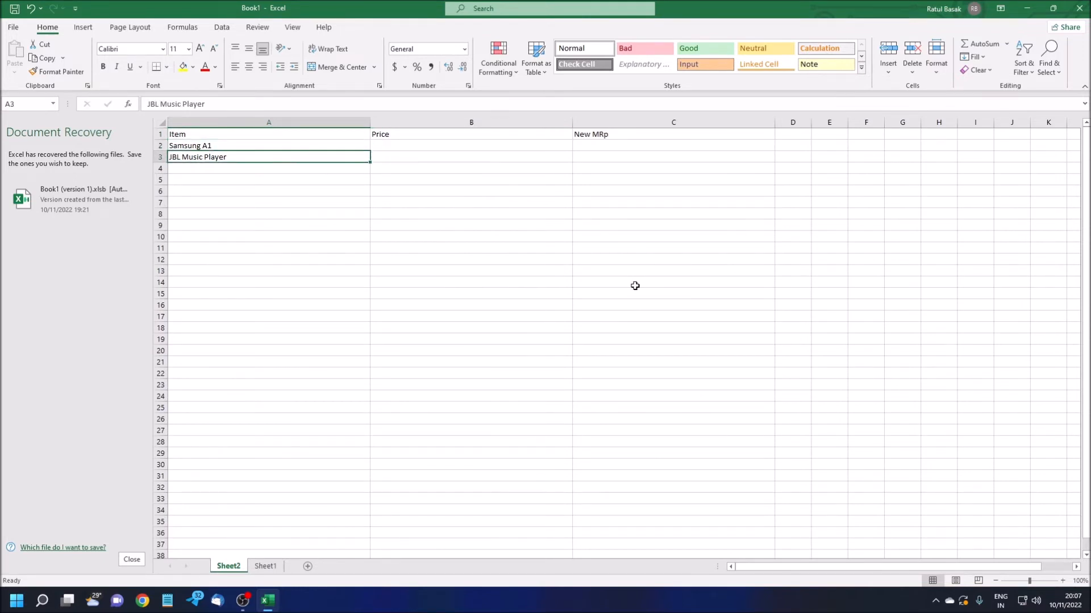
pyautogui.click(471, 145)
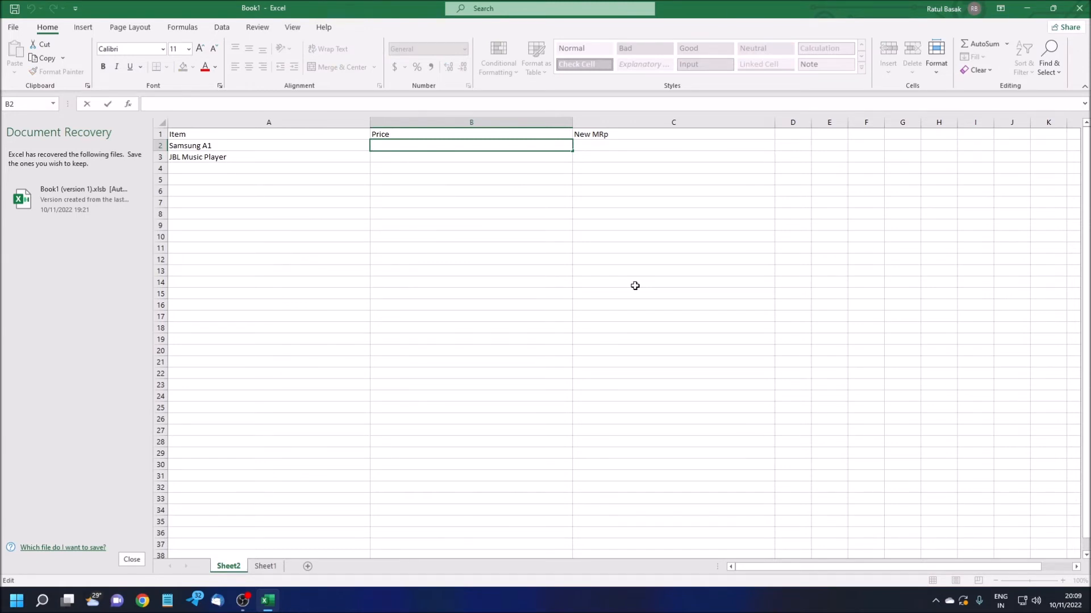
# - Start Samsung A1's price formula as =VLOOKUP(A2,'Sheet1 in B2
pyautogui.write('=v')
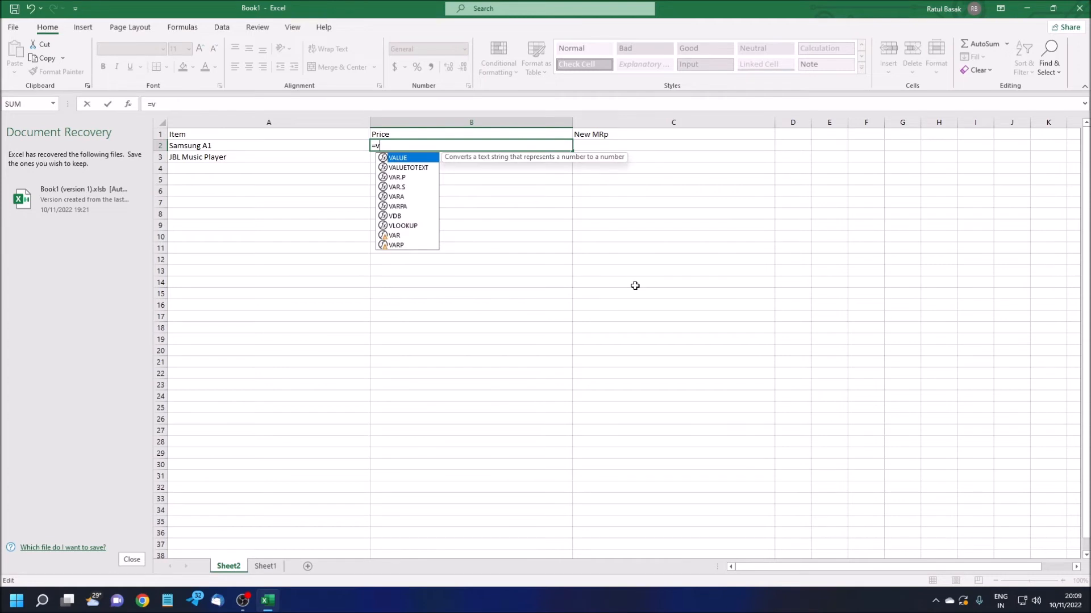
pyautogui.write('lookup')
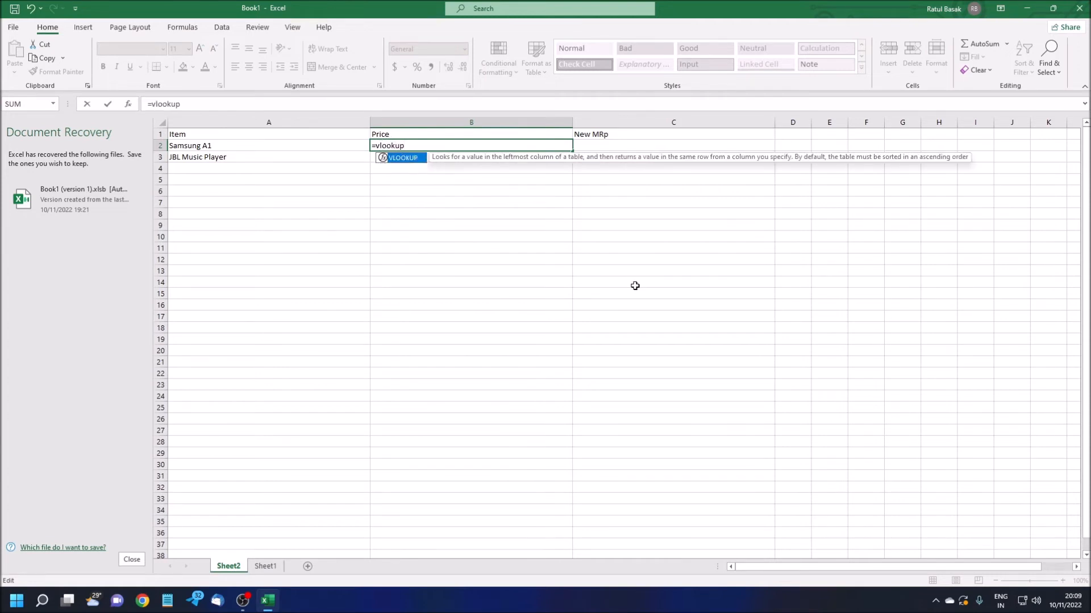
pyautogui.write('(a2')
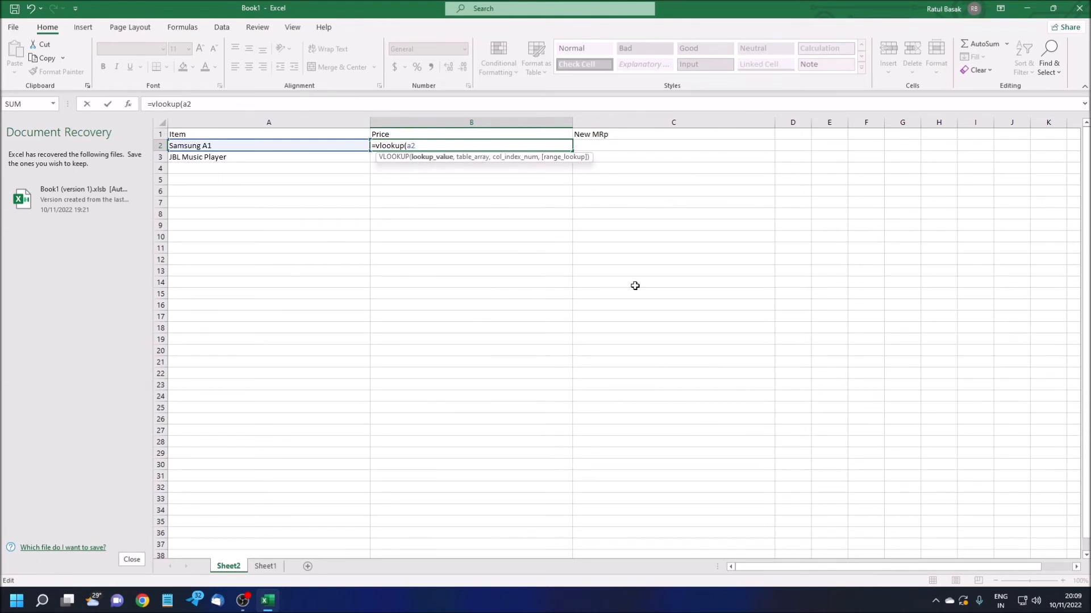
pyautogui.write(',')
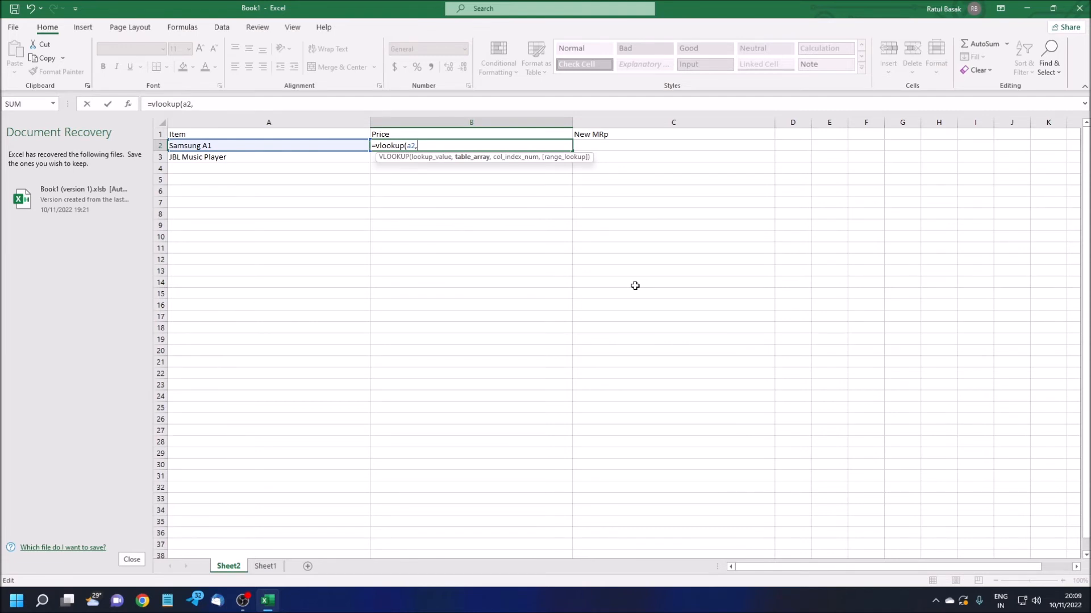
pyautogui.write("'")
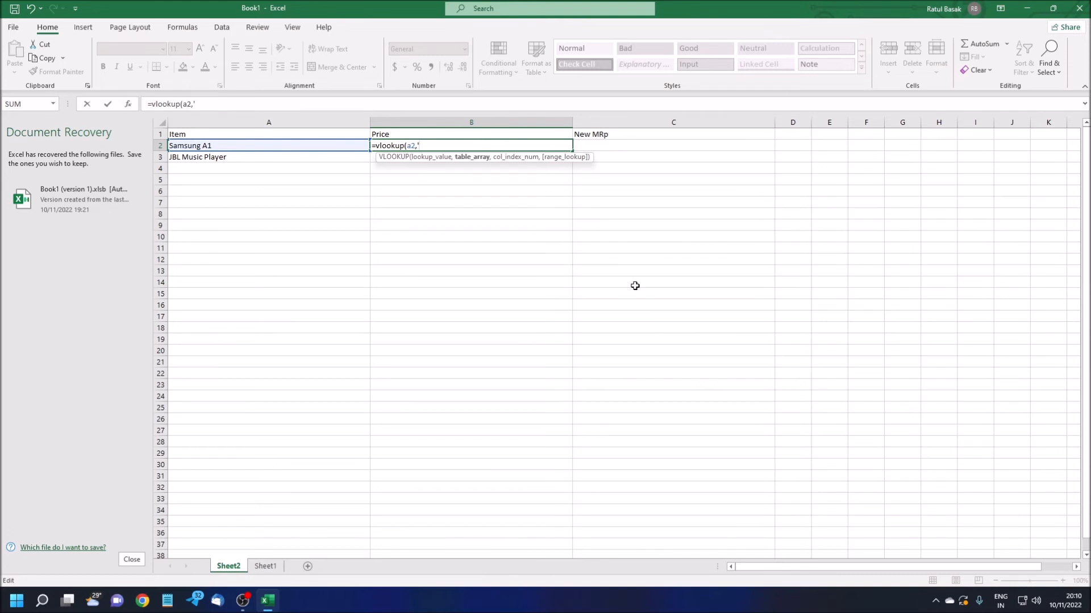
pyautogui.write('Sheet1')
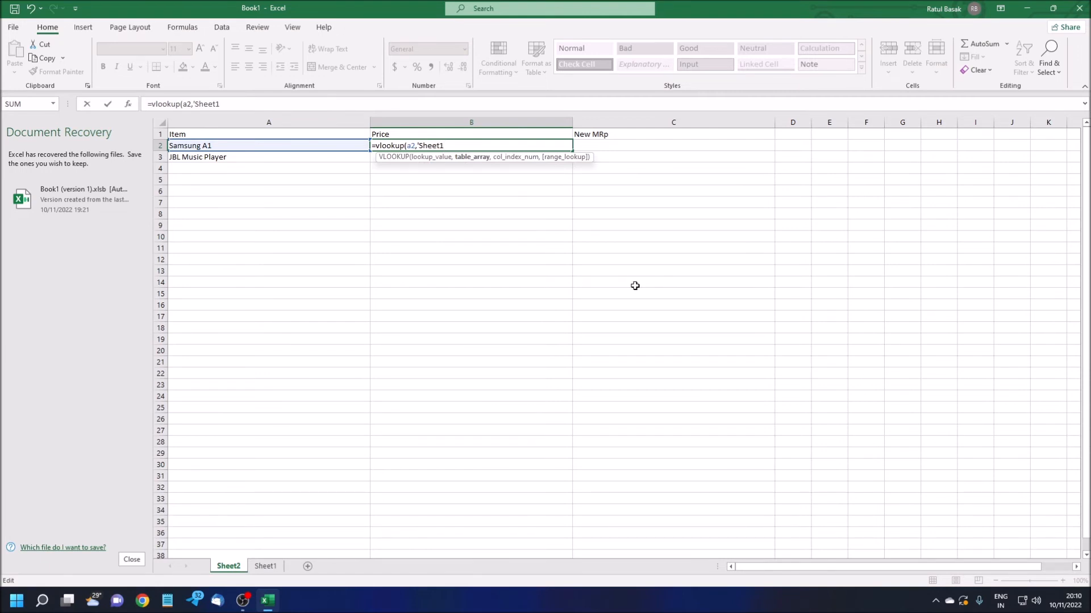
# - Extend the lookup formula with 'Sheet1'!A: as the start of the table range
pyautogui.write("'")
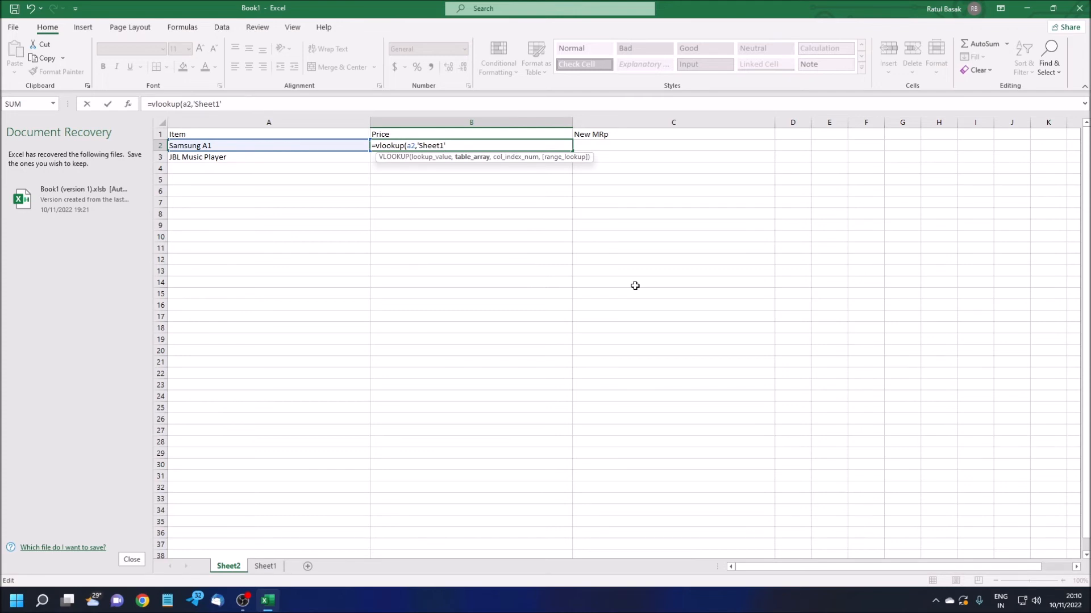
pyautogui.write('!')
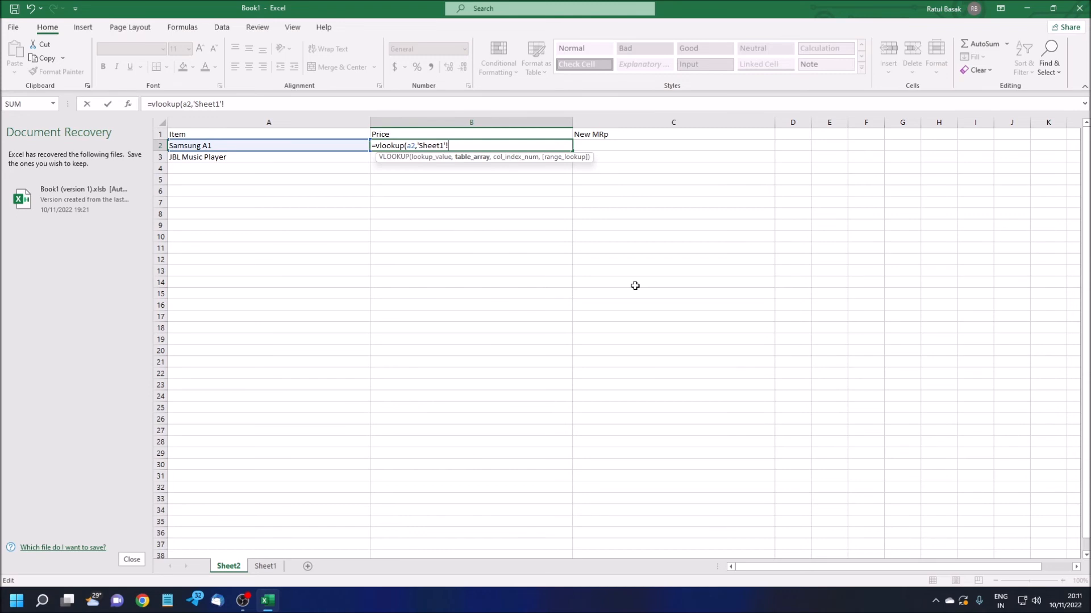
pyautogui.write('A:')
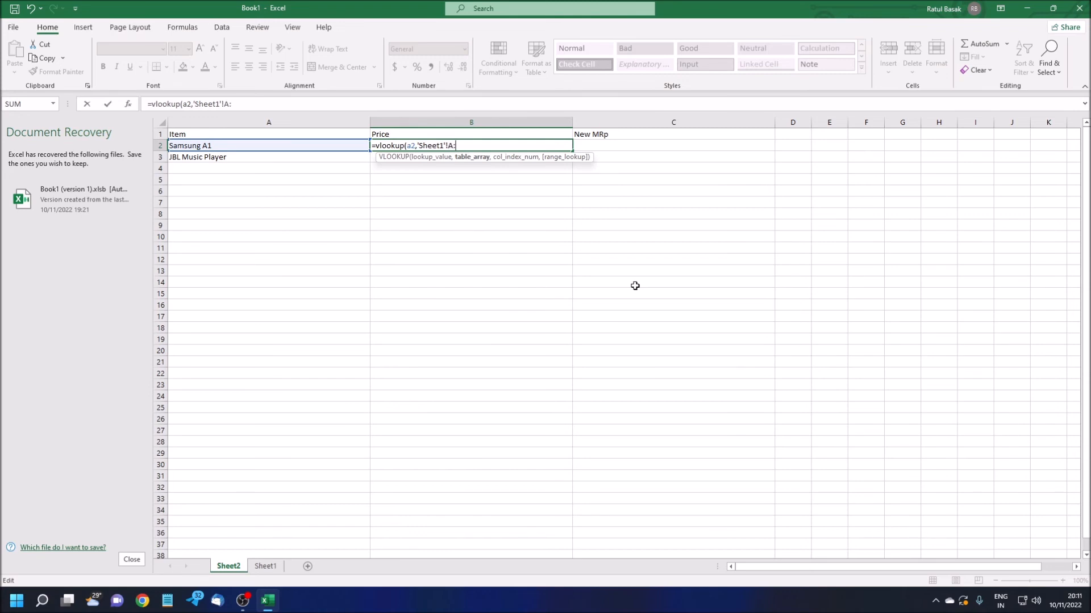
# - Complete =VLOOKUP(A2,'Sheet1'!A:B,2,0) so B2 shows 45000
pyautogui.write('b')
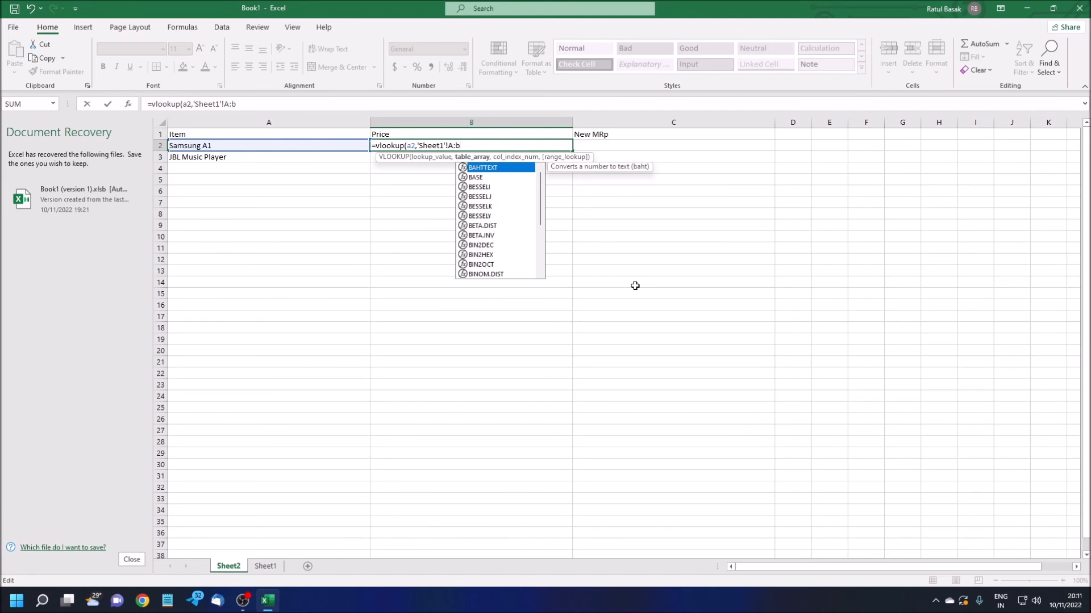
pyautogui.write(',')
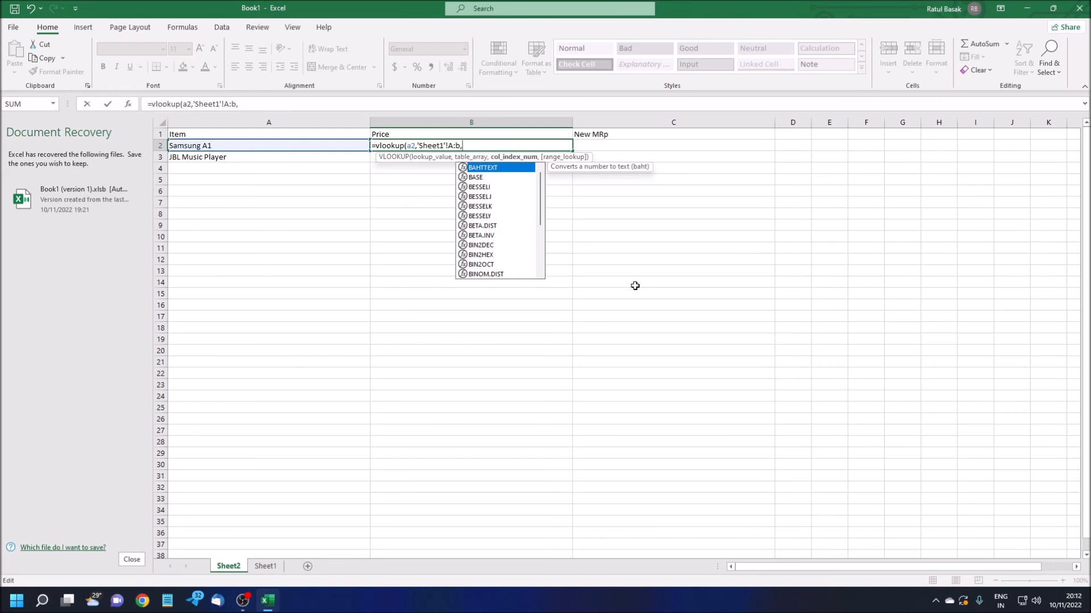
pyautogui.write('2')
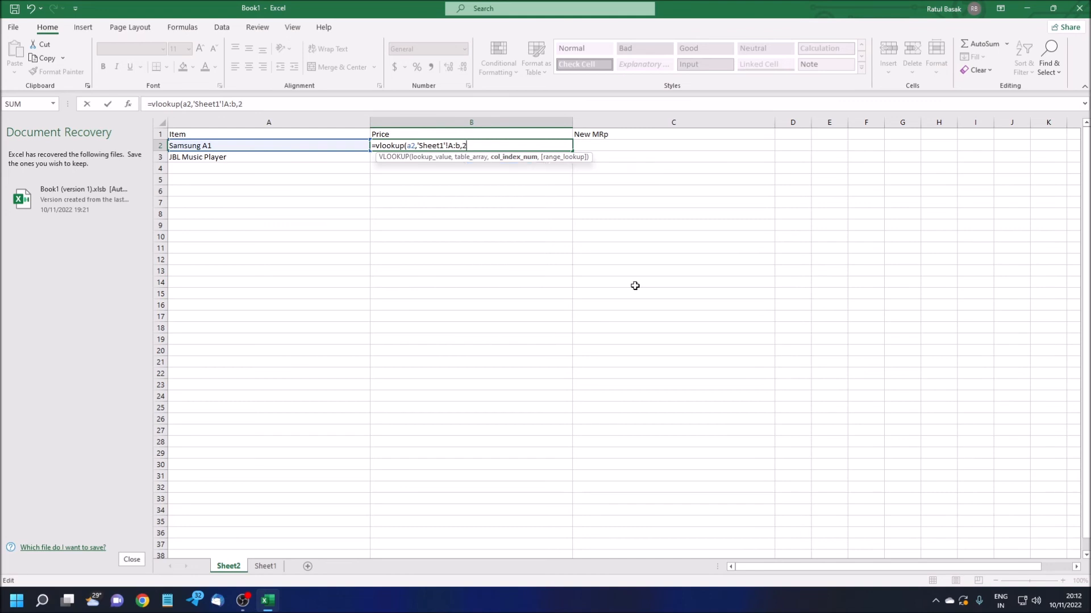
pyautogui.write(',')
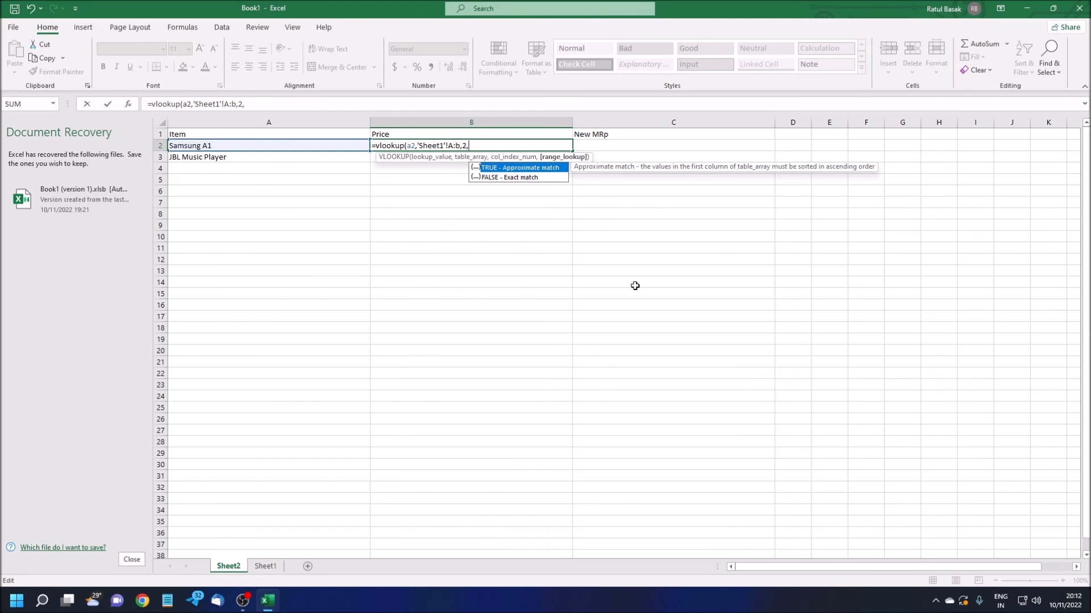
pyautogui.write('0')
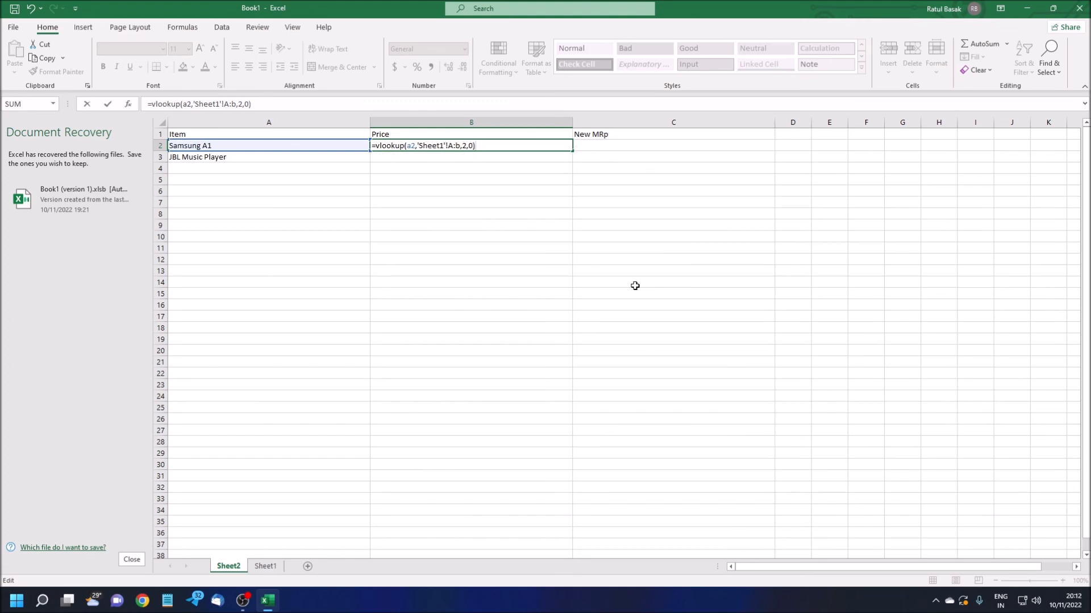
pyautogui.press('Return')
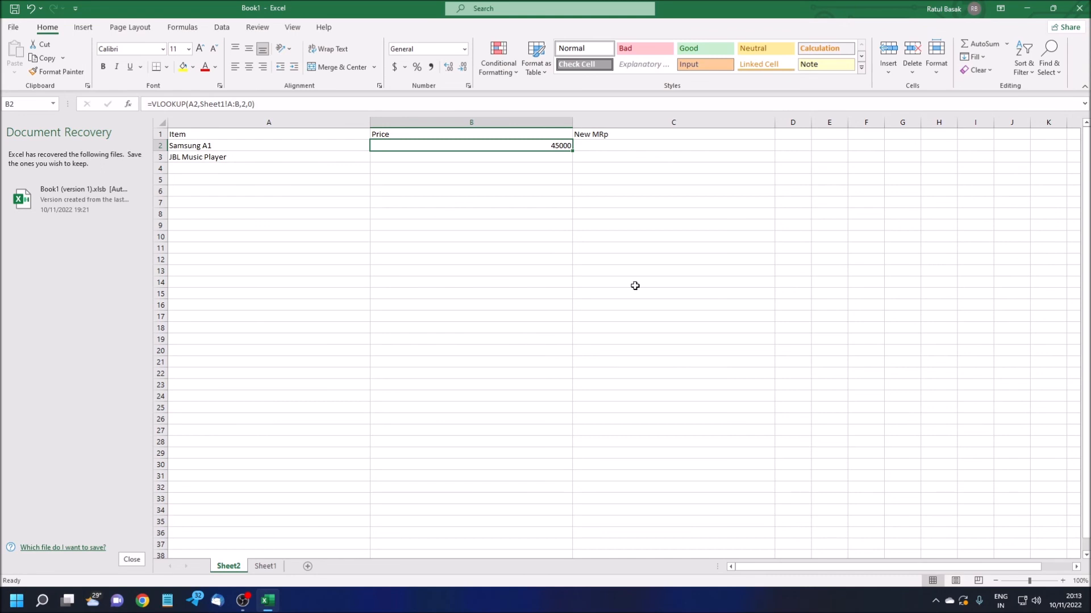
# - Copy the B2 lookup formula into B3 so JBL Music Player shows 25100
pyautogui.press('ctrl+c')
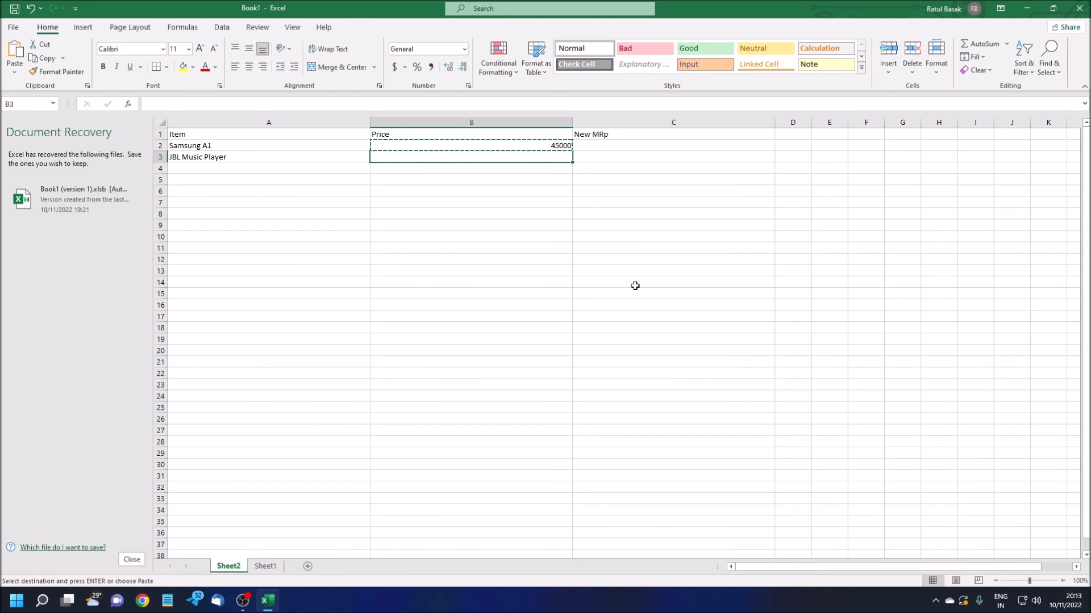
pyautogui.press('ctrl+v')
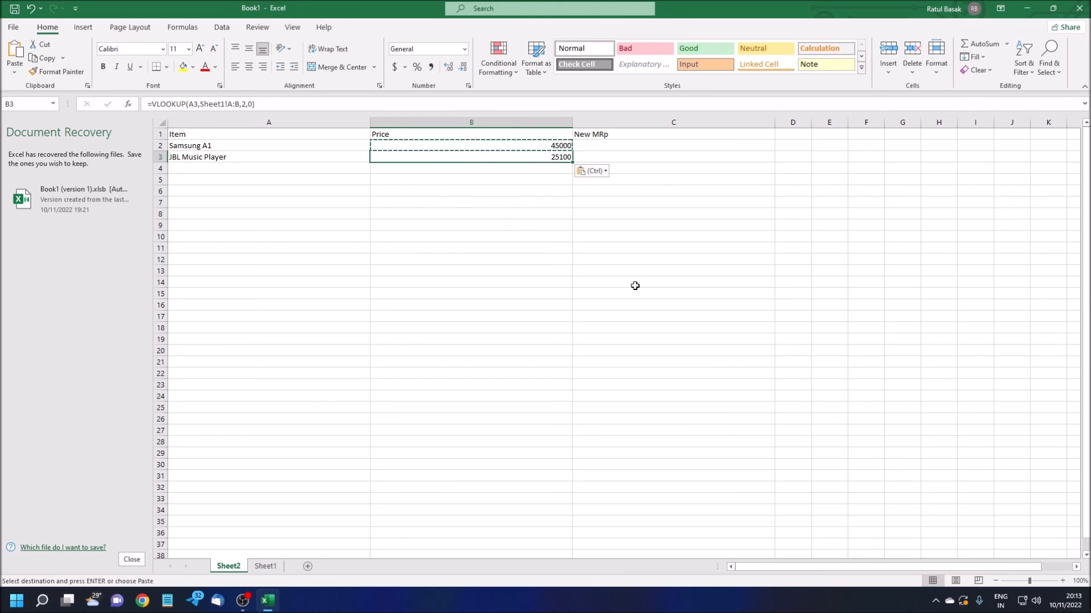
pyautogui.click(269, 156)
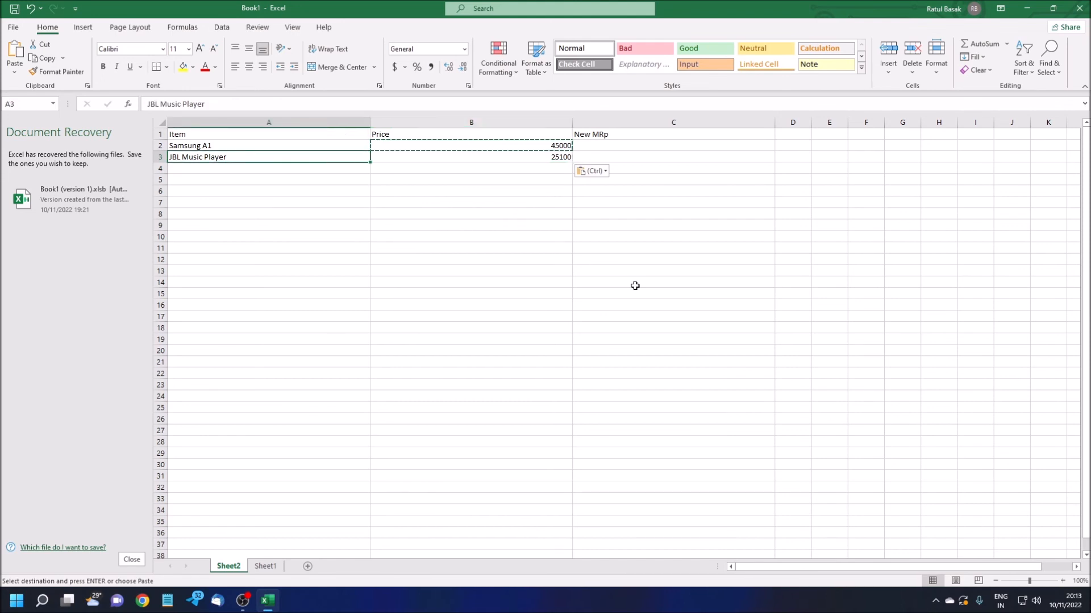
pyautogui.click(268, 145)
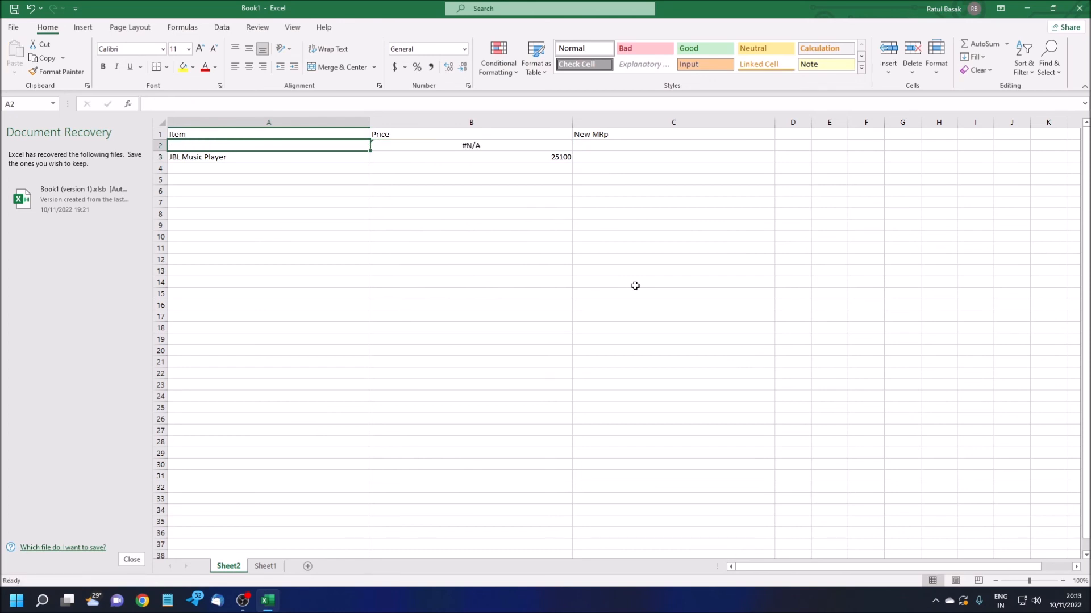
# - Type 'Redmi A2' over Samsung A1 so its looked-up price becomes 56000
pyautogui.write('Redmi A2')
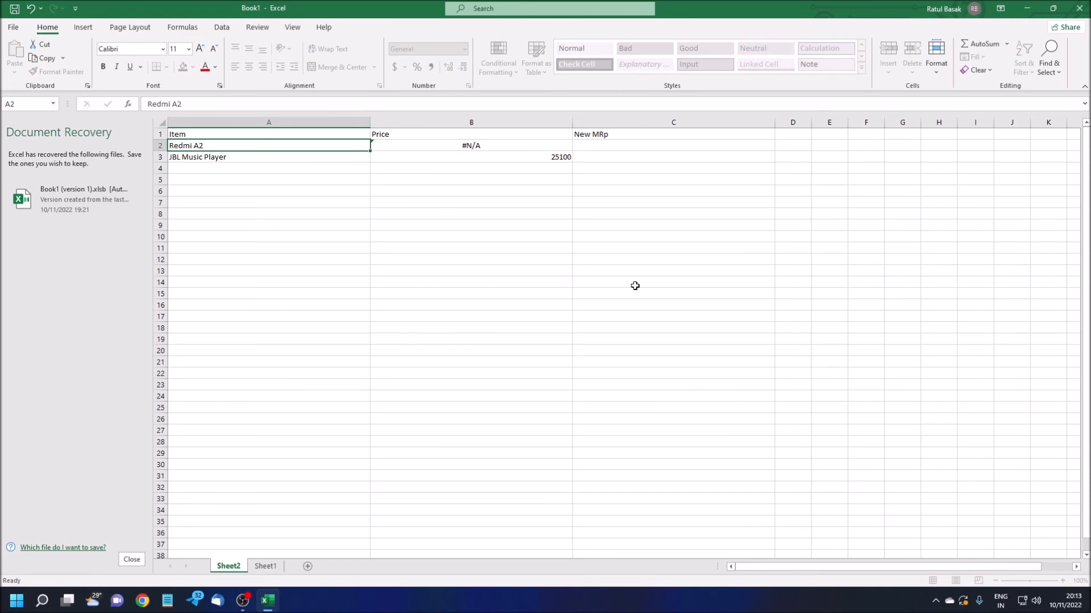
pyautogui.click(471, 145)
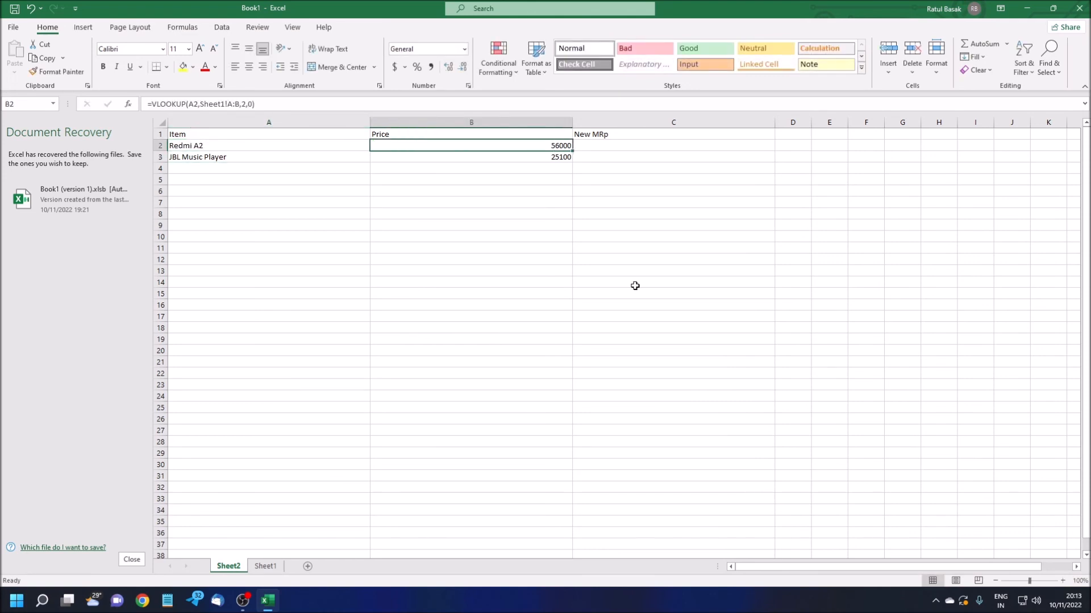